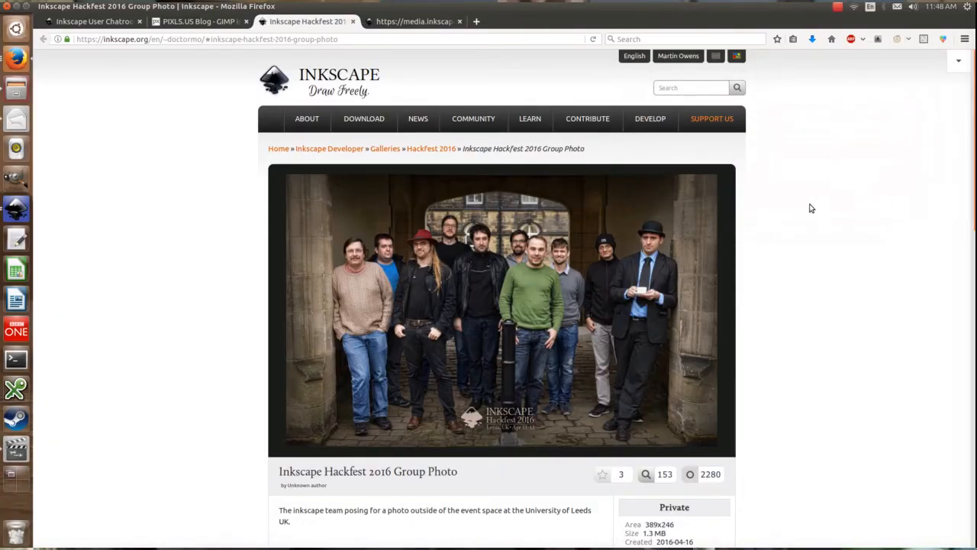
pyautogui.moveTo(810, 216)
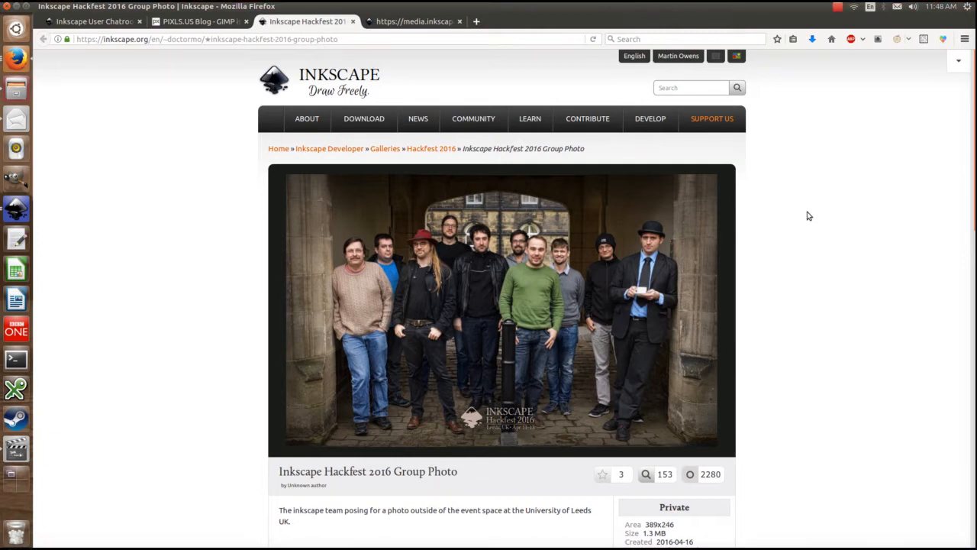
pyautogui.moveTo(793, 229)
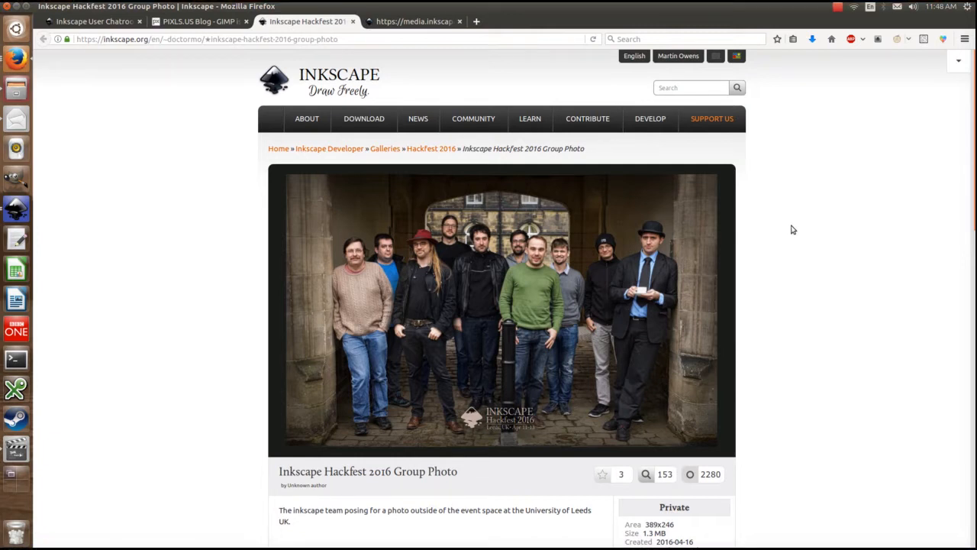
pyautogui.moveTo(717, 199)
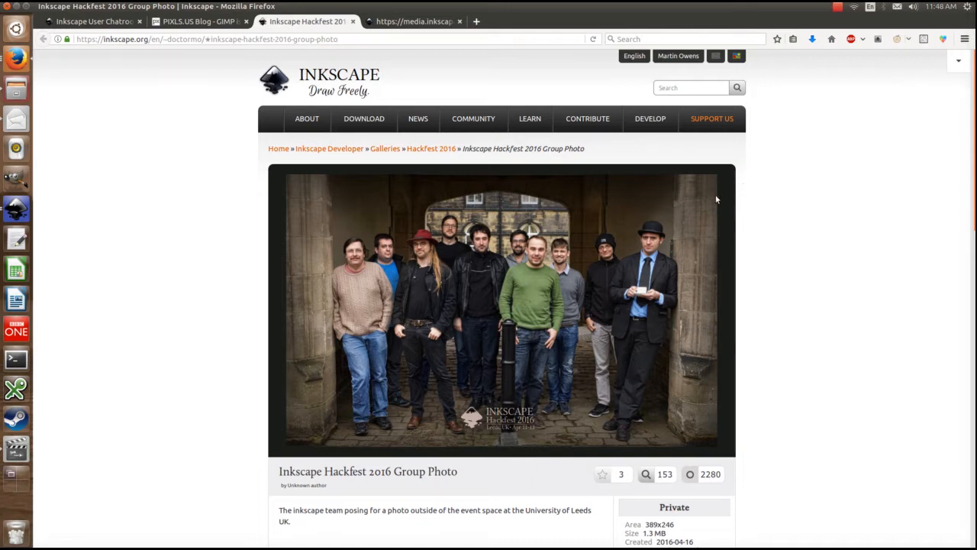
pyautogui.moveTo(810, 318)
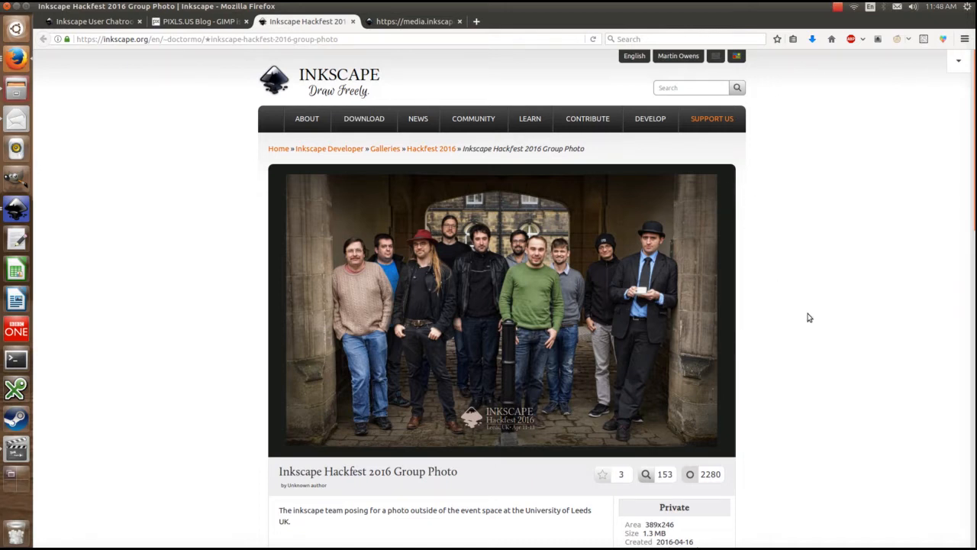
pyautogui.moveTo(751, 327)
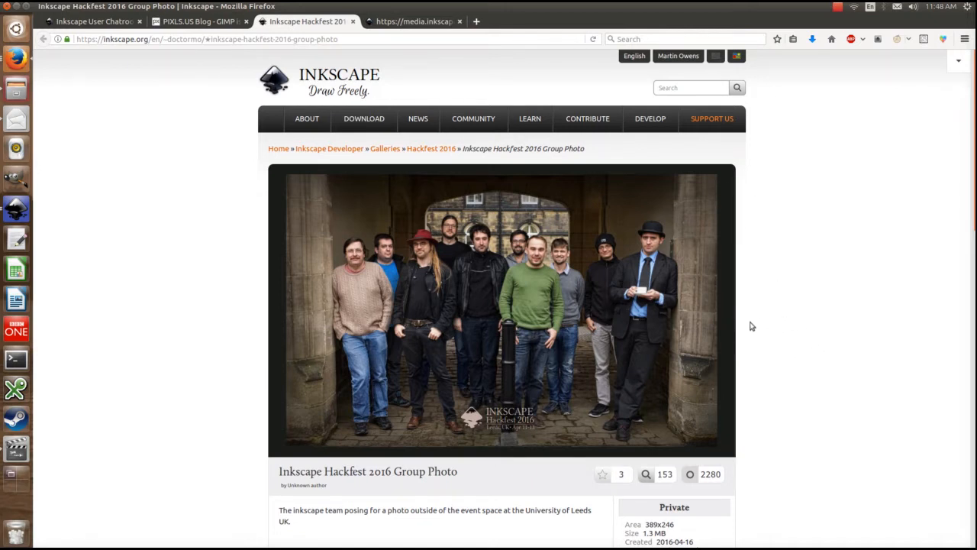
pyautogui.moveTo(737, 345)
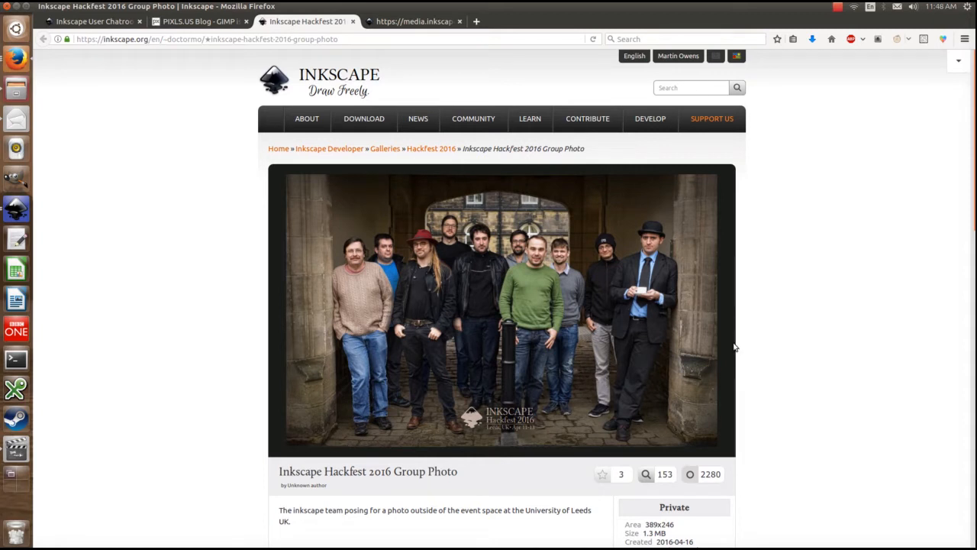
pyautogui.moveTo(685, 345)
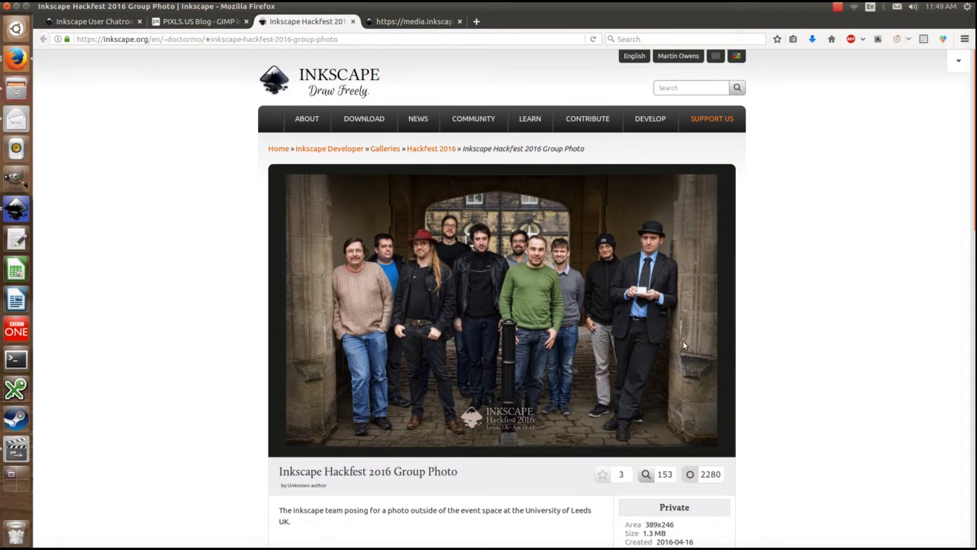
pyautogui.moveTo(644, 335)
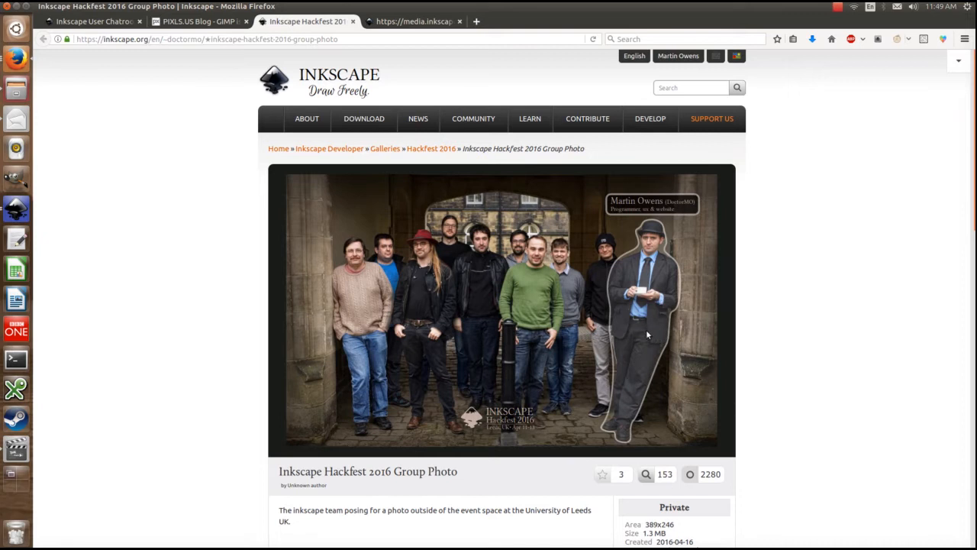
pyautogui.moveTo(598, 319)
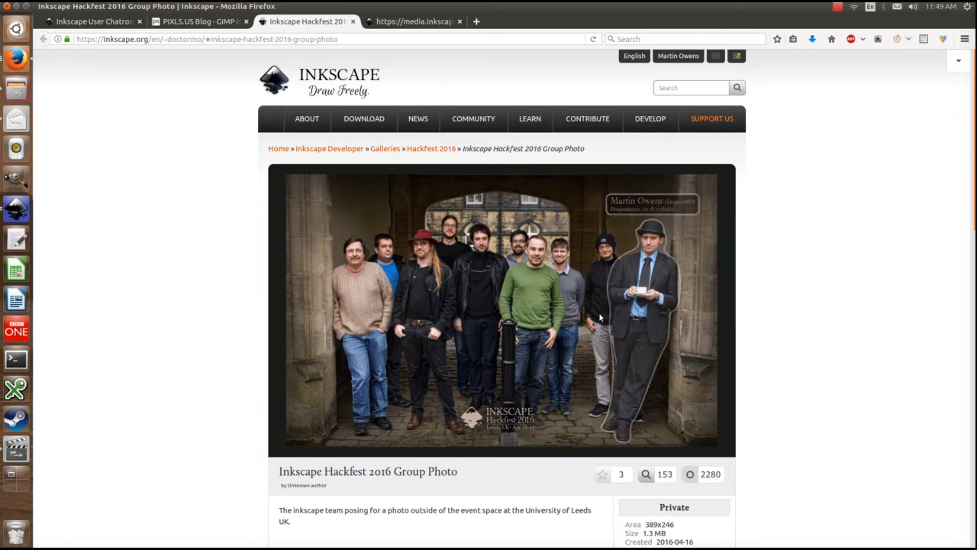
pyautogui.moveTo(595, 312)
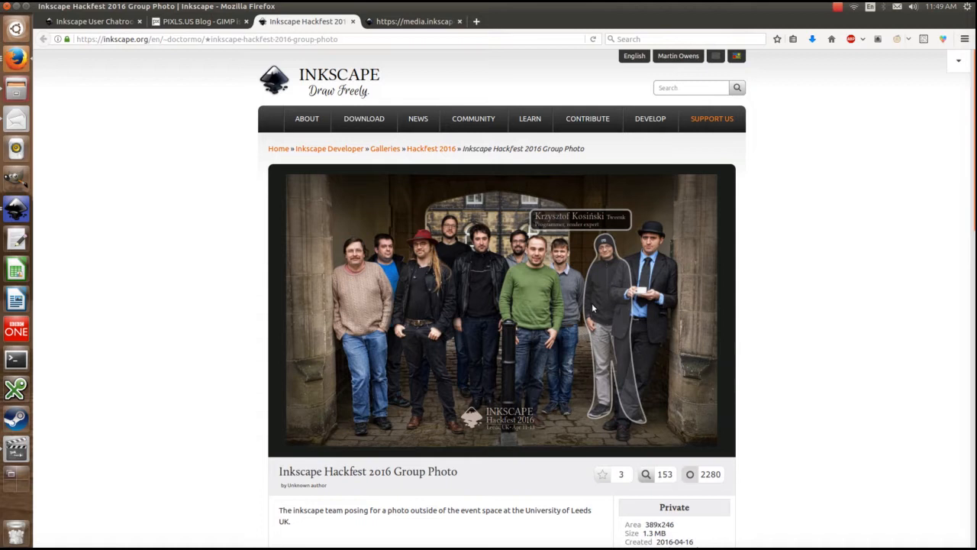
pyautogui.moveTo(626, 269)
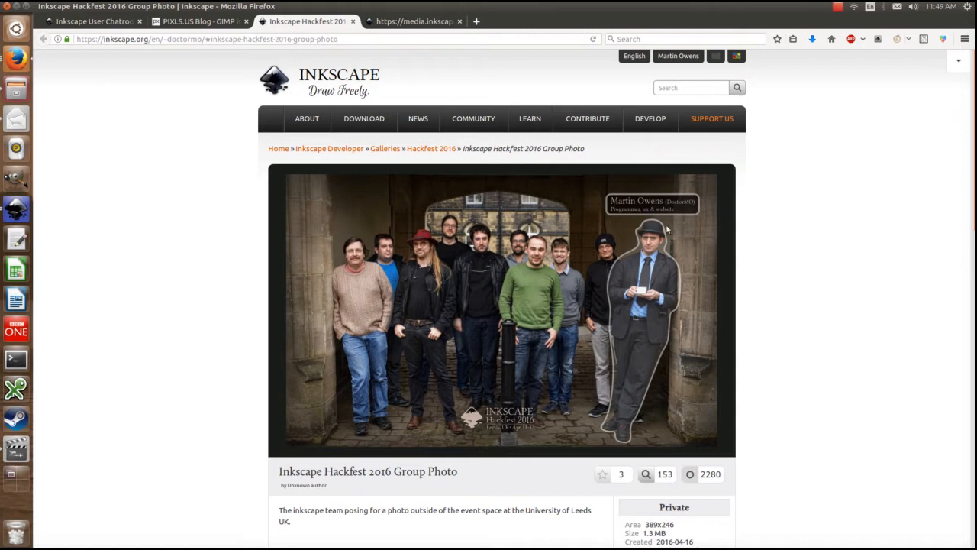
pyautogui.moveTo(553, 272)
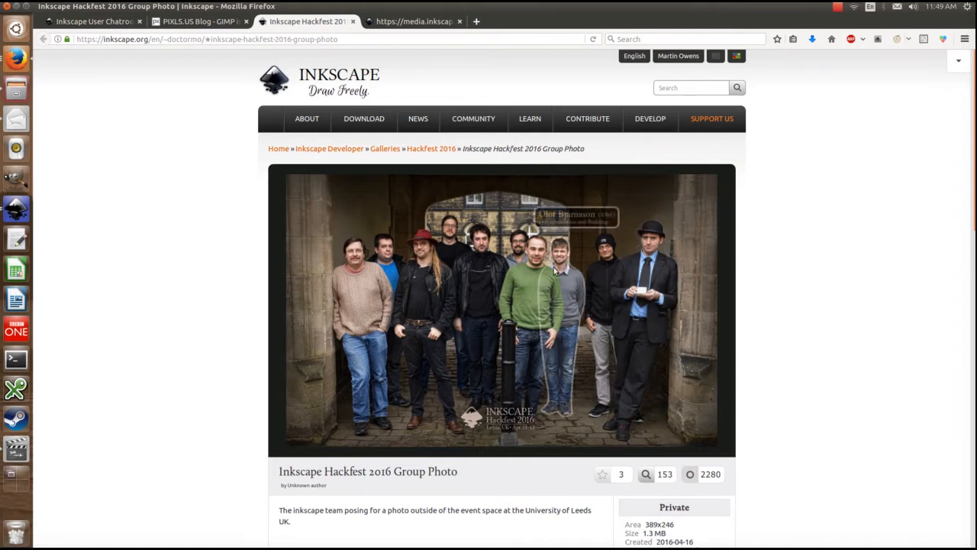
pyautogui.moveTo(496, 259)
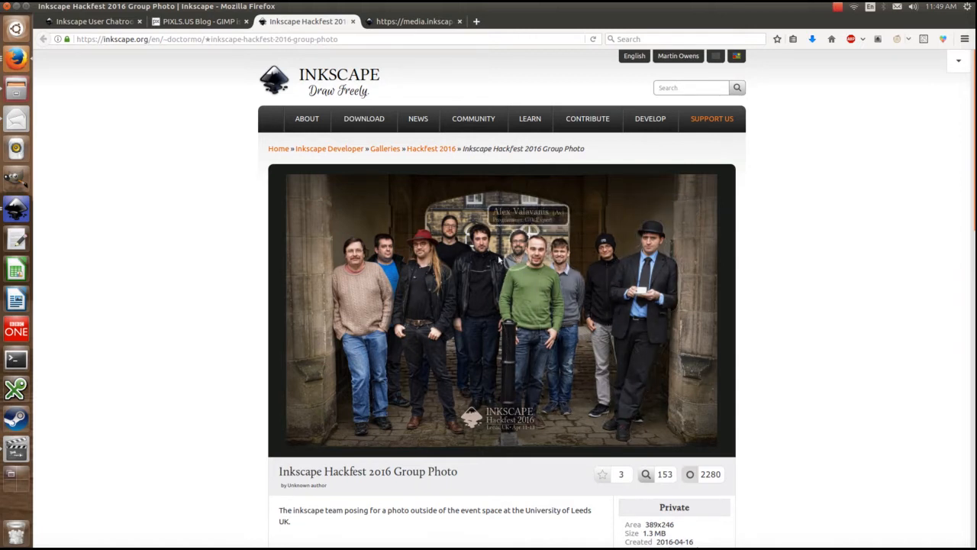
pyautogui.moveTo(476, 275)
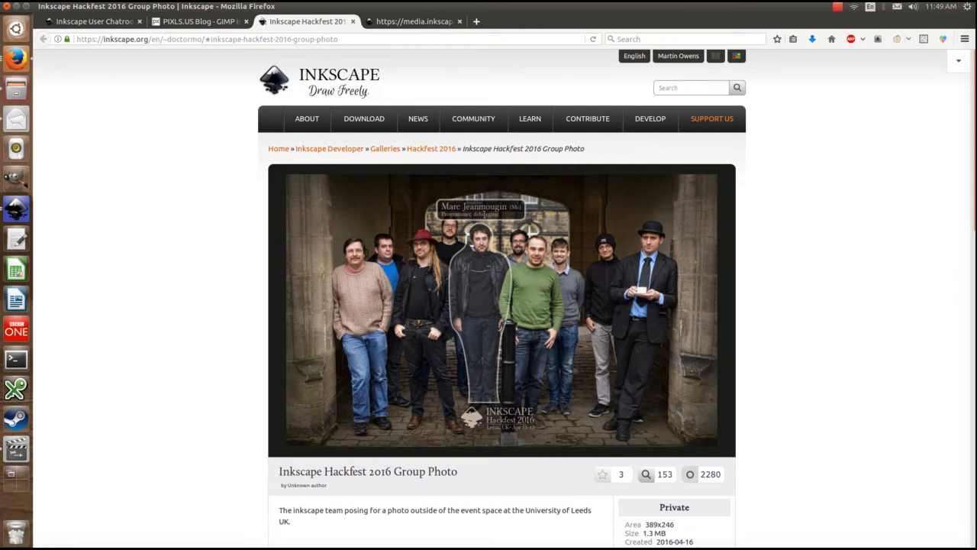
pyautogui.moveTo(428, 260)
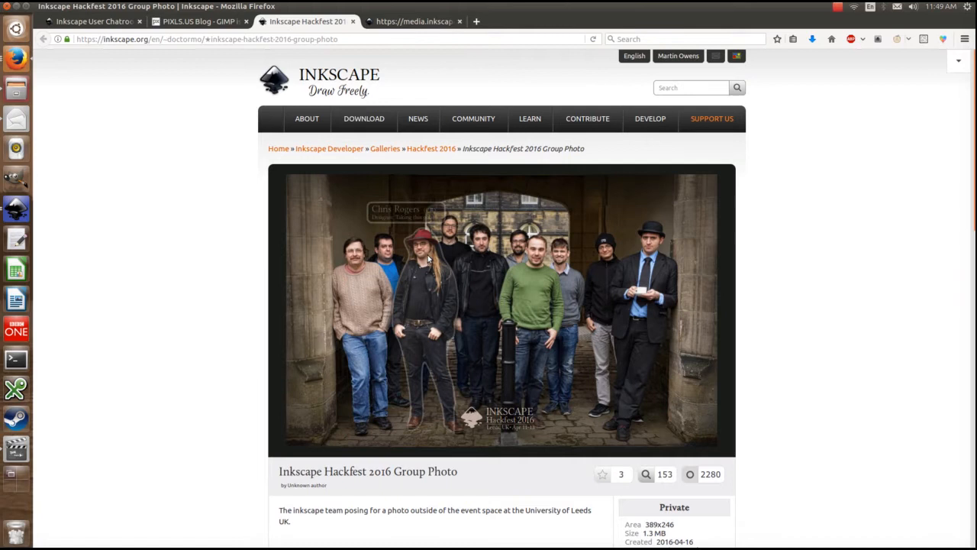
pyautogui.moveTo(369, 278)
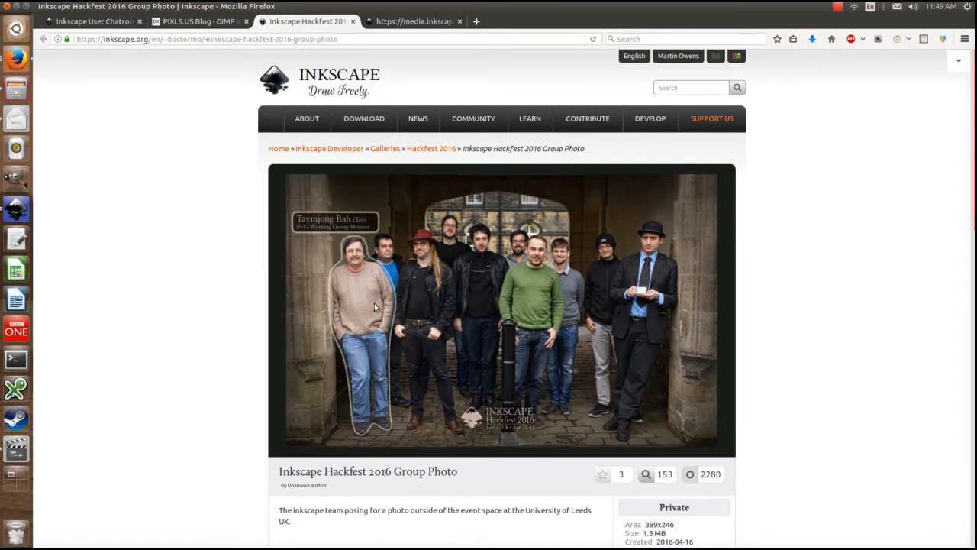
pyautogui.moveTo(450, 237)
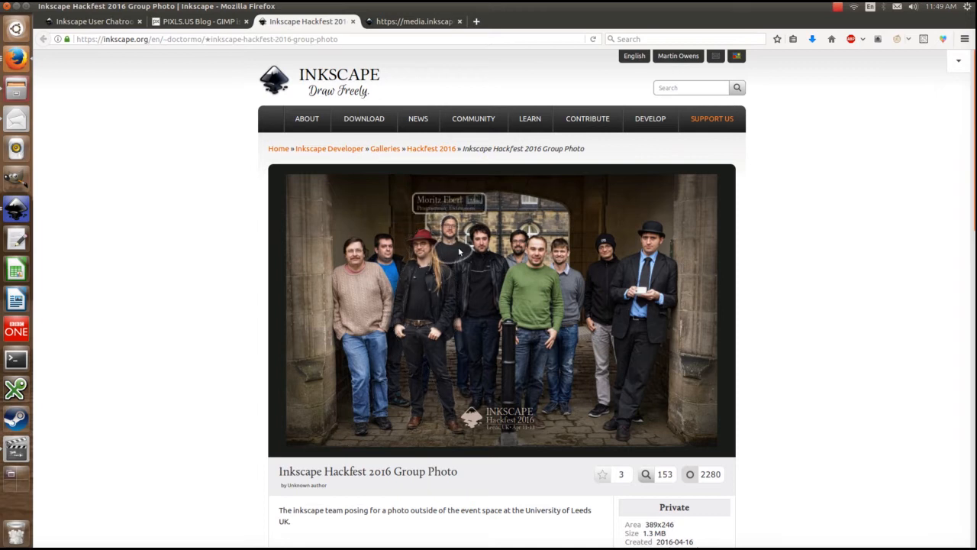
pyautogui.moveTo(513, 293)
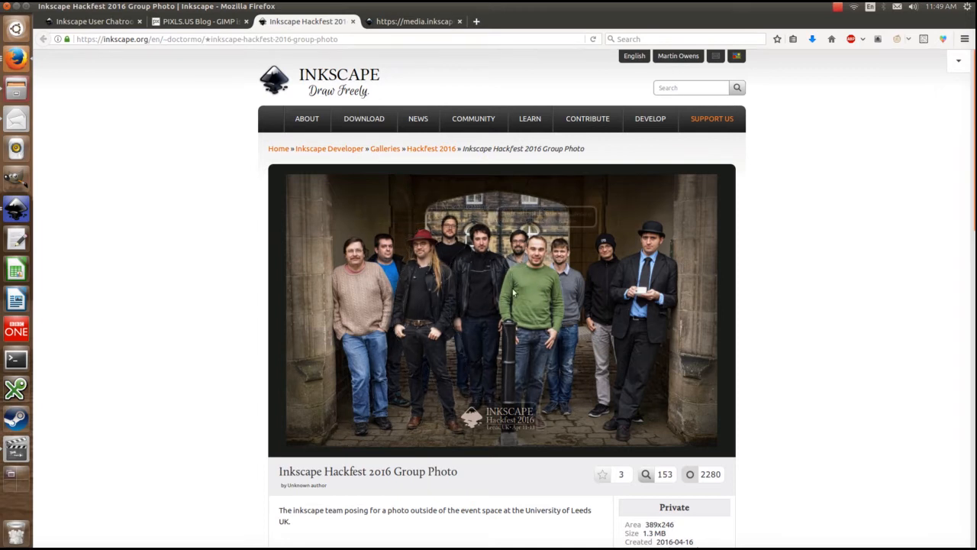
pyautogui.moveTo(69, 417)
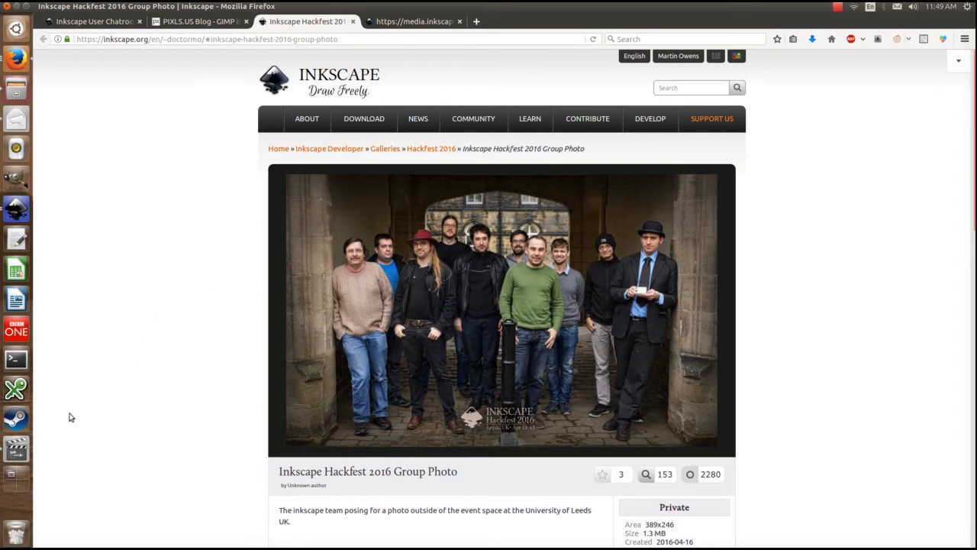
pyautogui.moveTo(15, 208)
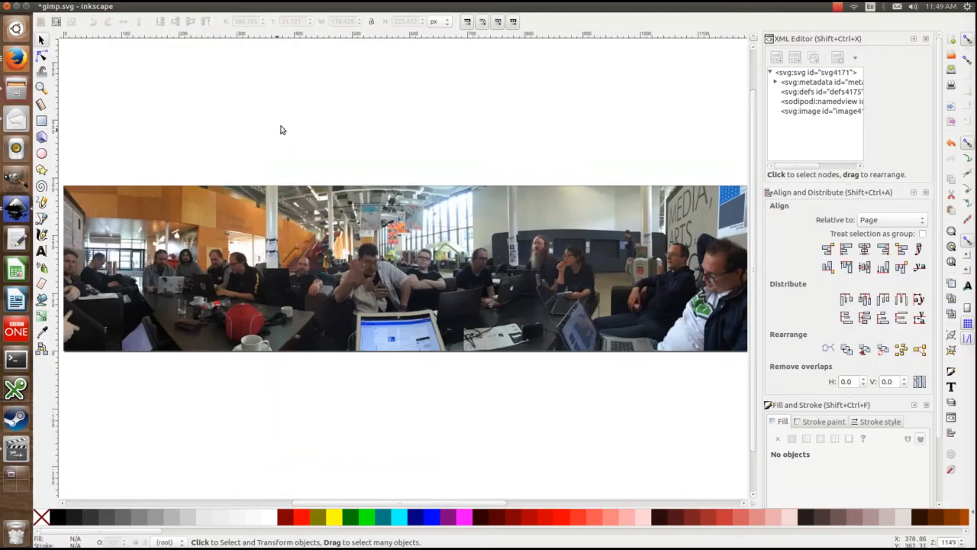
pyautogui.moveTo(348, 211)
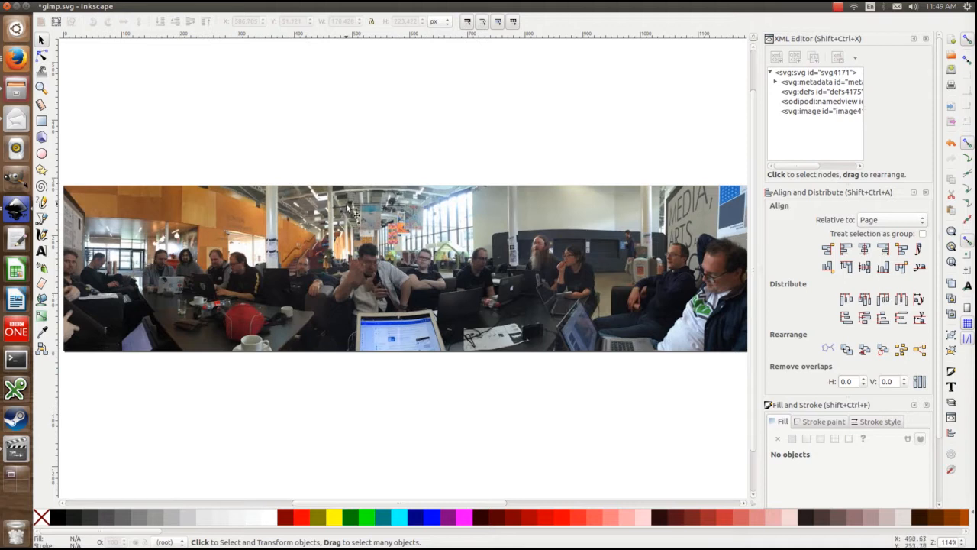
pyautogui.moveTo(46, 236)
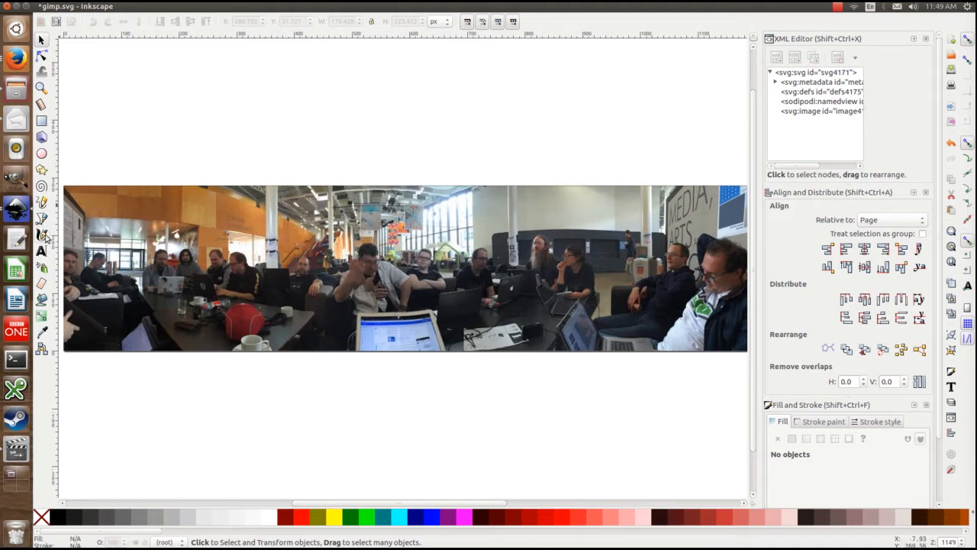
# Step: Trace a closed Bezier path around one person and fill it red from the palette
pyautogui.click(41, 221)
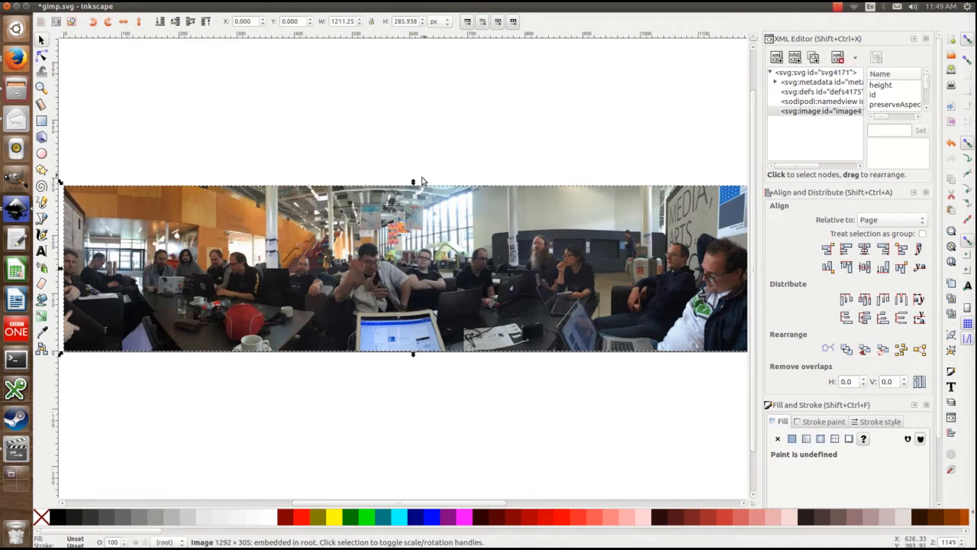
pyautogui.moveTo(202, 114)
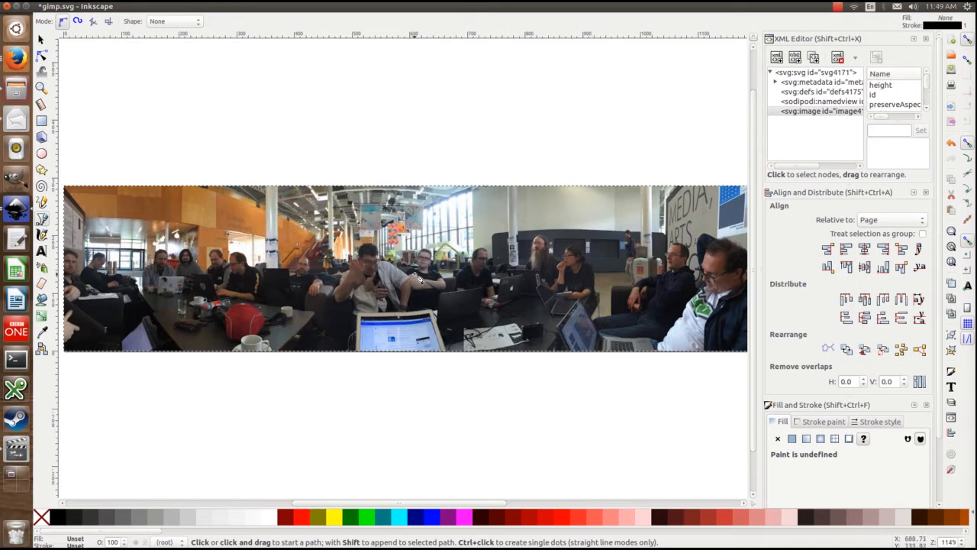
pyautogui.moveTo(405, 272)
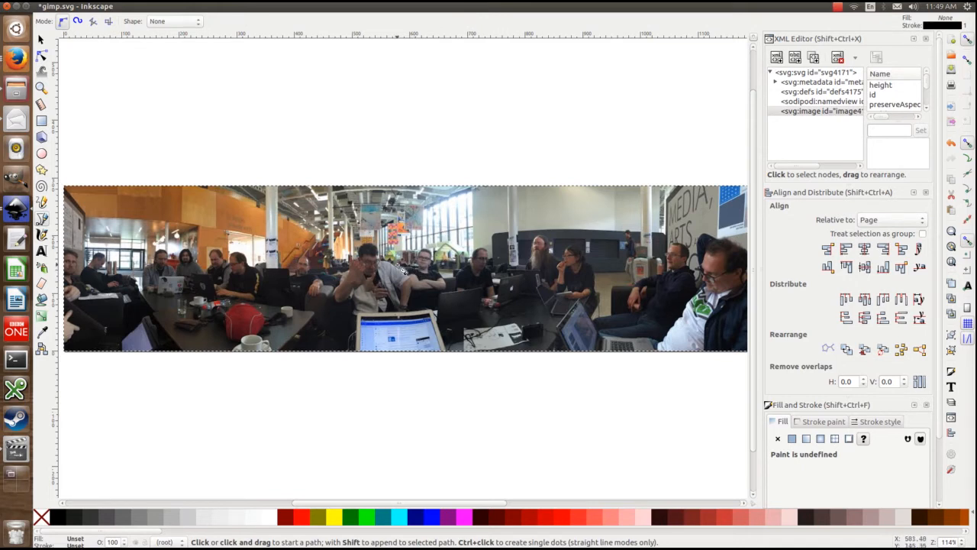
pyautogui.moveTo(420, 272)
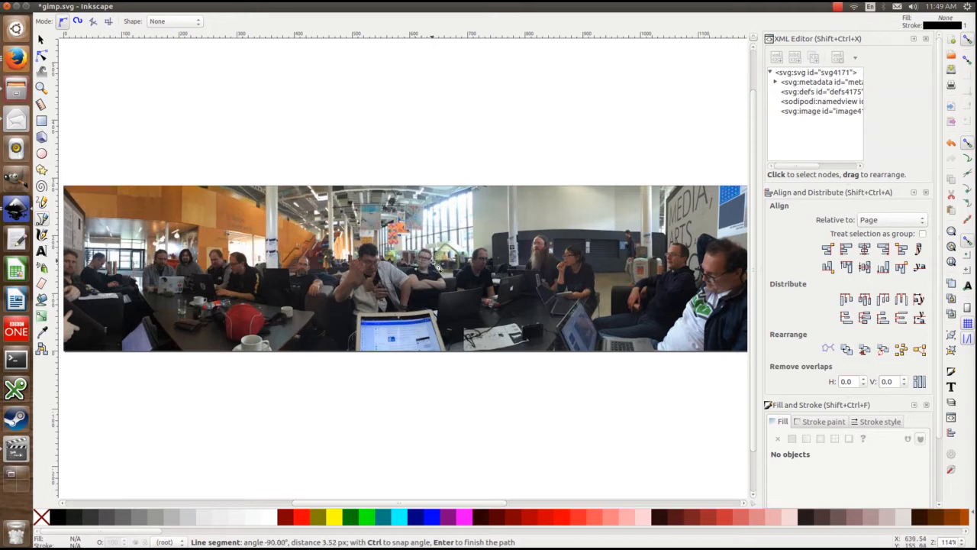
pyautogui.moveTo(458, 289)
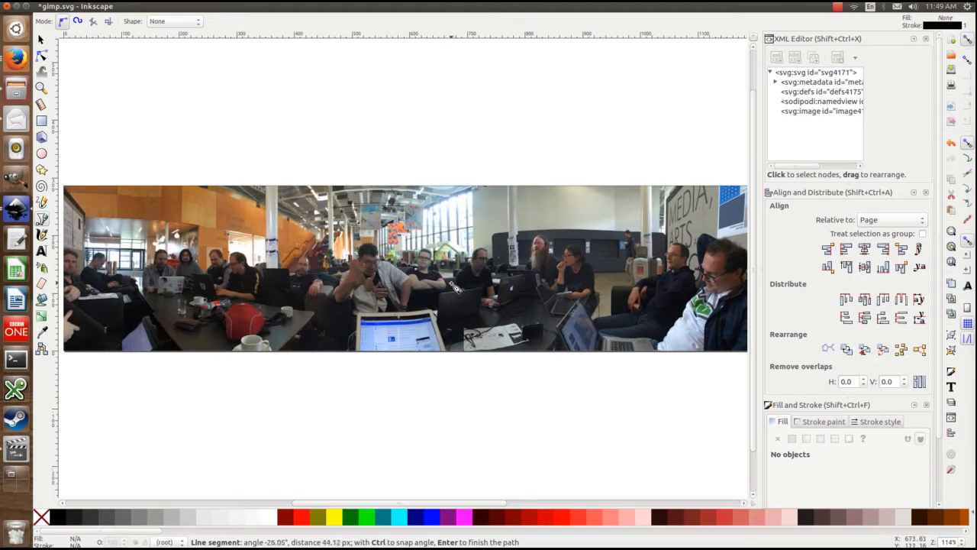
pyautogui.moveTo(446, 296)
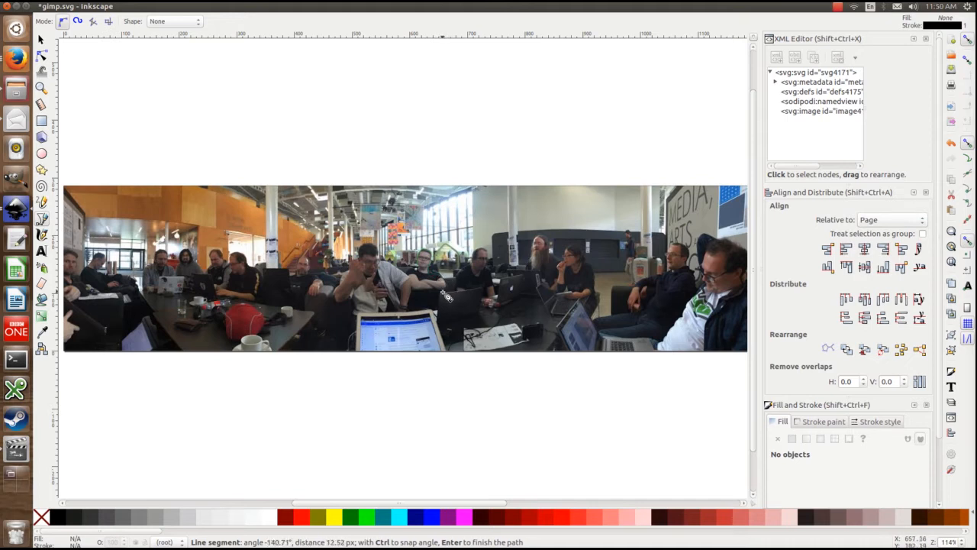
pyautogui.moveTo(413, 319)
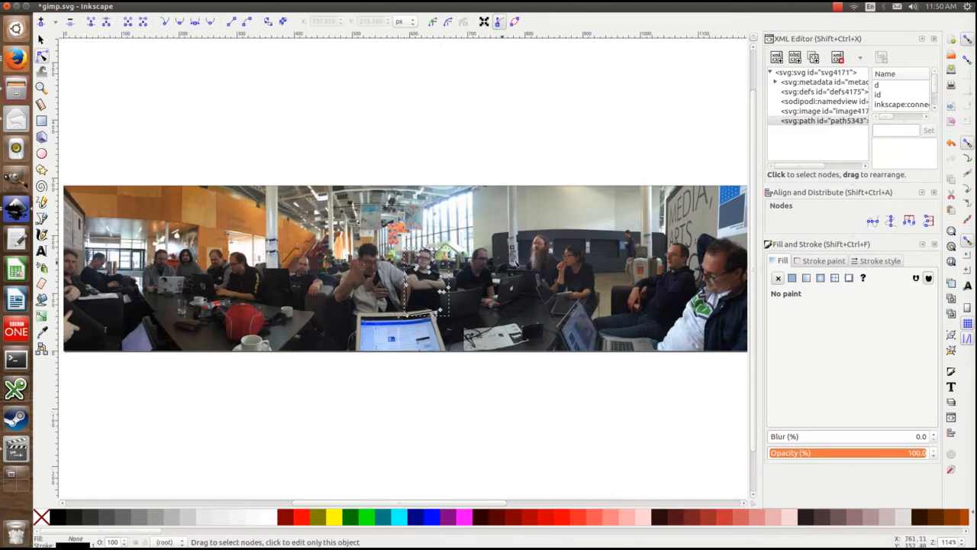
pyautogui.click(791, 278)
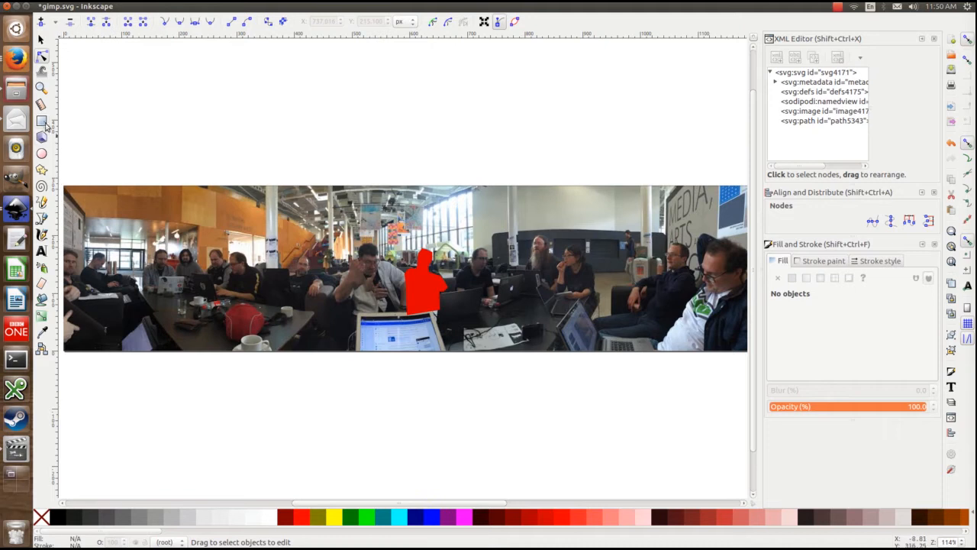
# Step: Draw a red rounded rectangle with no stroke above the red silhouette
pyautogui.click(41, 122)
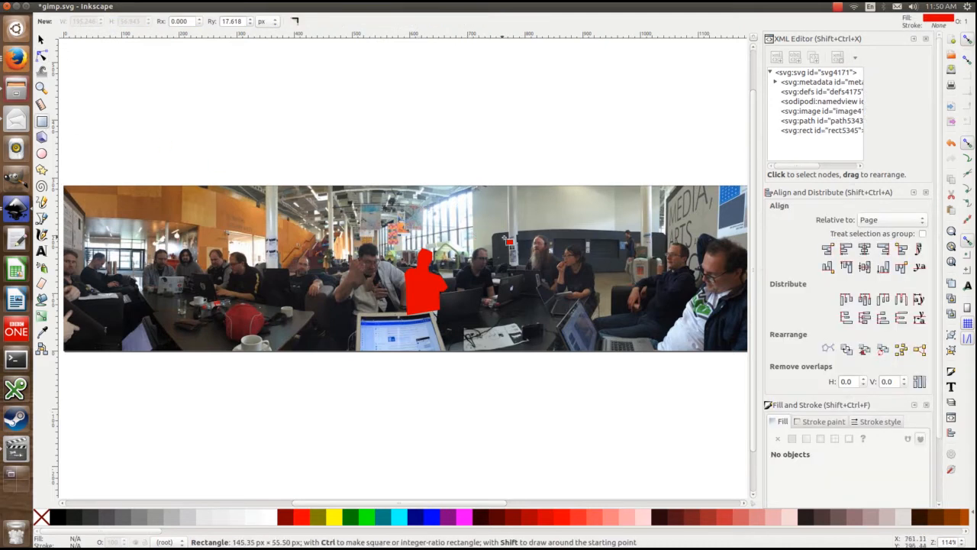
pyautogui.moveTo(419, 204); pyautogui.dragTo(518, 238)
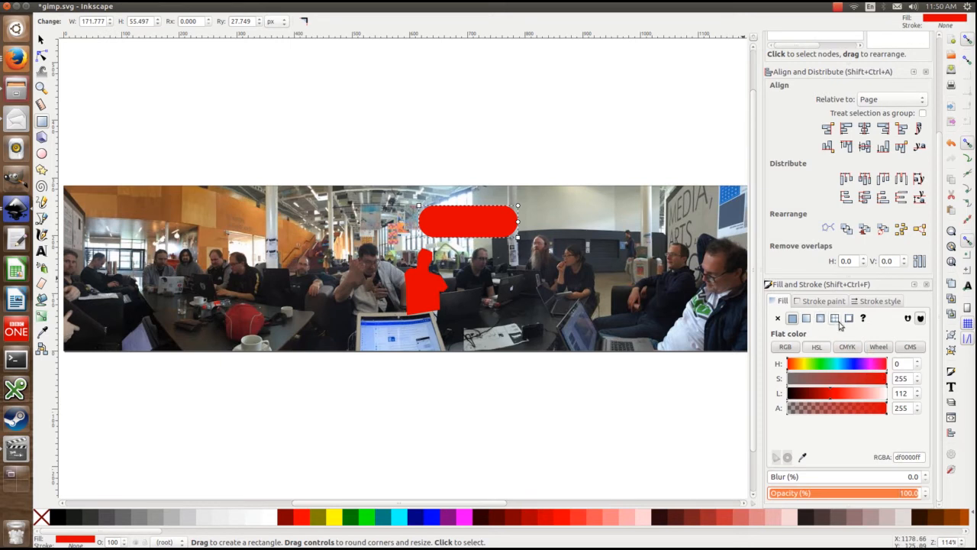
pyautogui.click(793, 319)
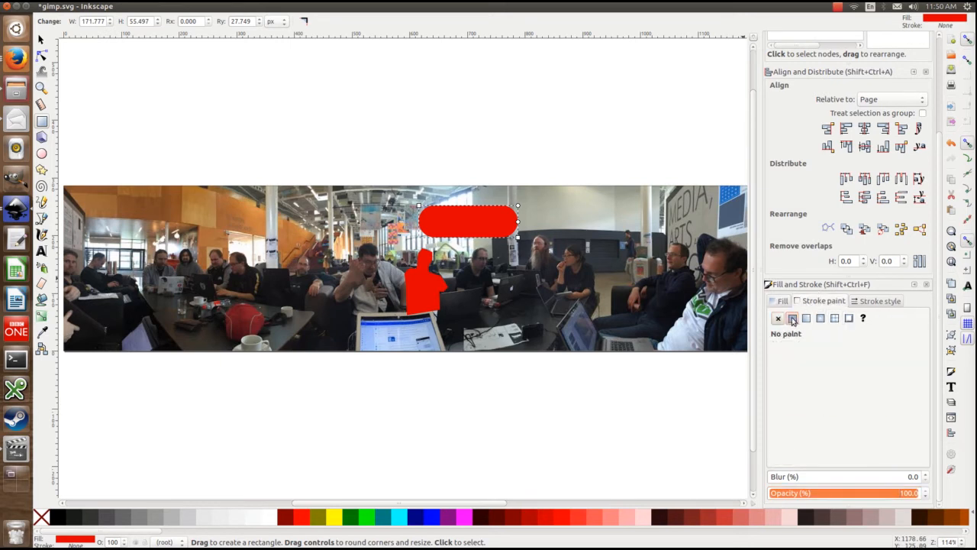
pyautogui.click(793, 319)
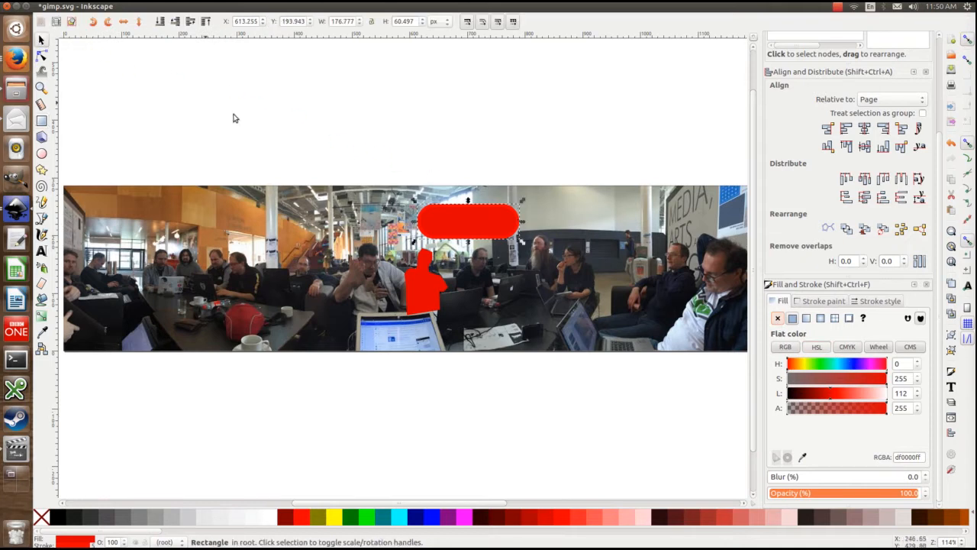
pyautogui.click(41, 251)
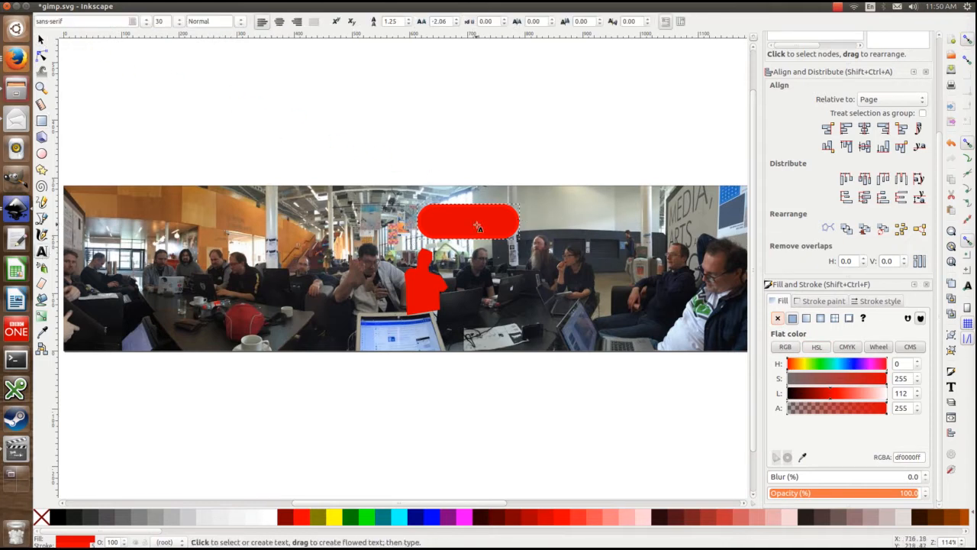
pyautogui.moveTo(15, 58)
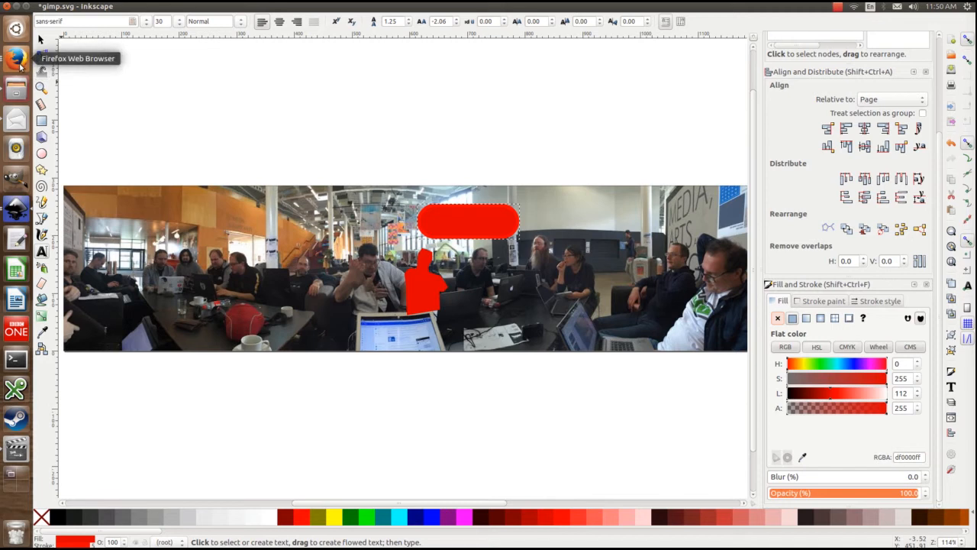
pyautogui.click(16, 58)
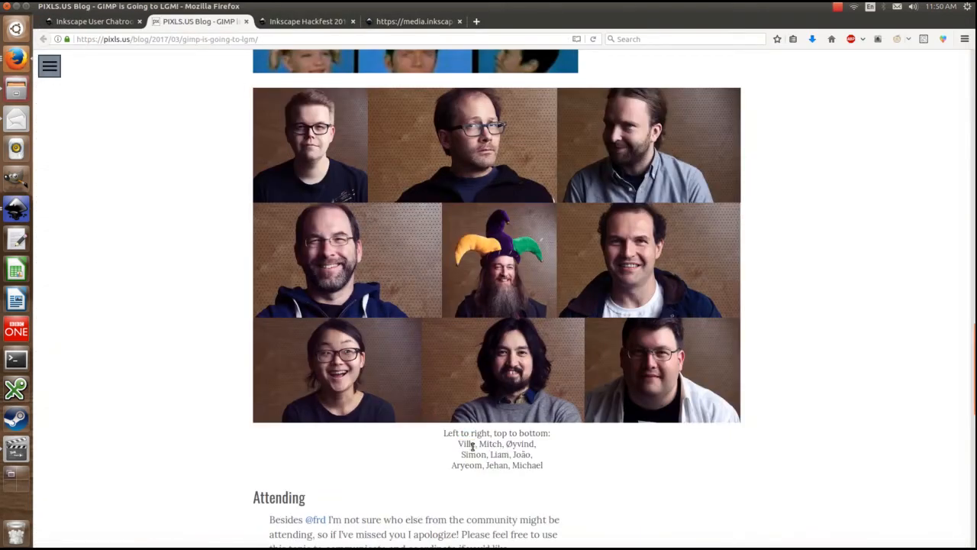
pyautogui.doubleClick(465, 443)
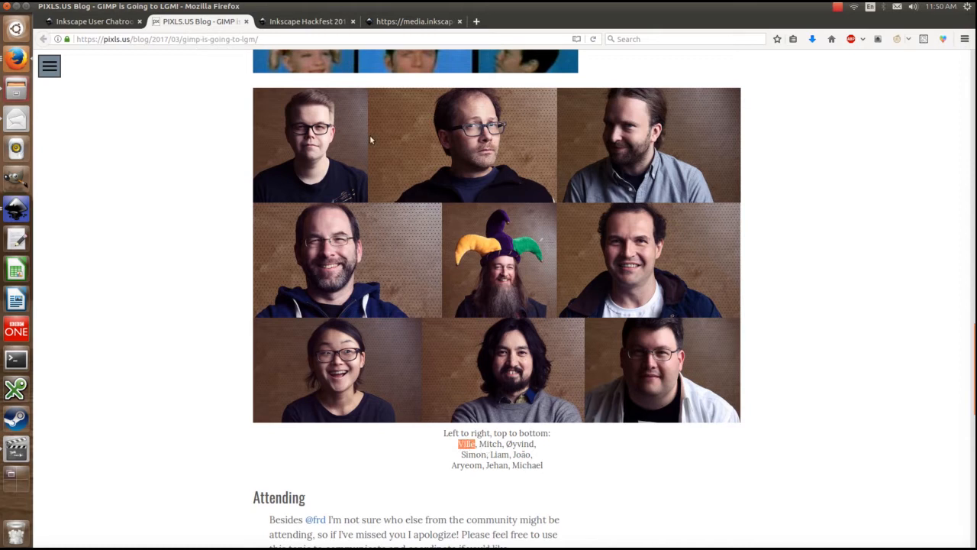
pyautogui.moveTo(470, 446)
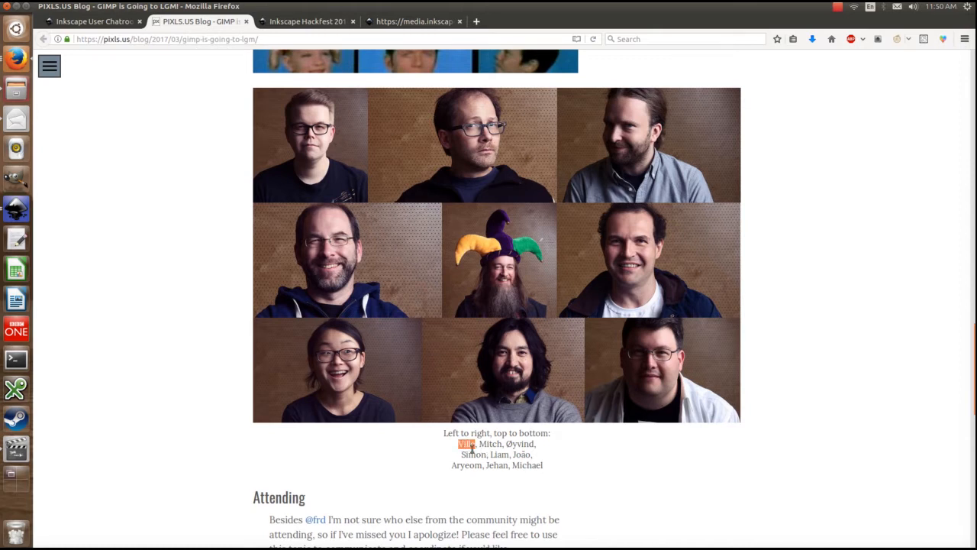
pyautogui.moveTo(15, 207)
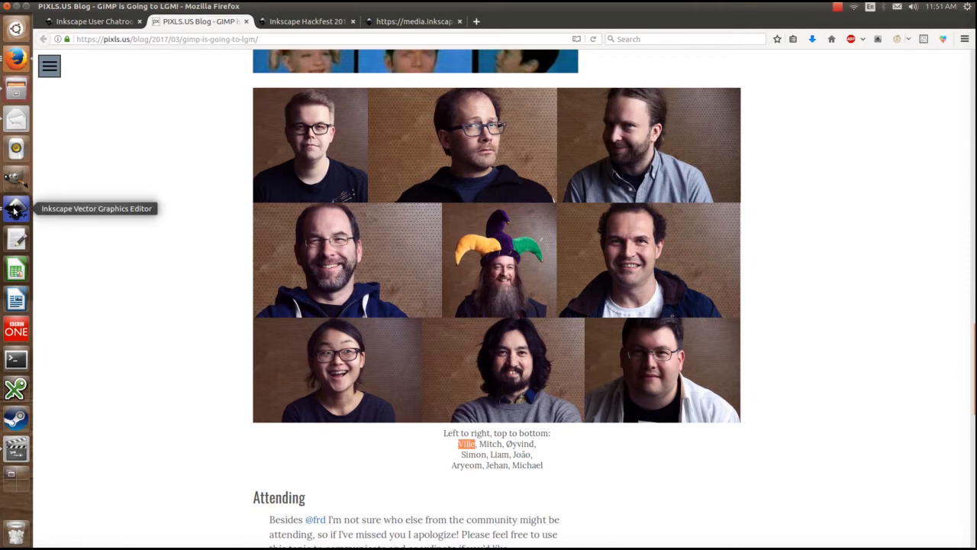
pyautogui.click(15, 208)
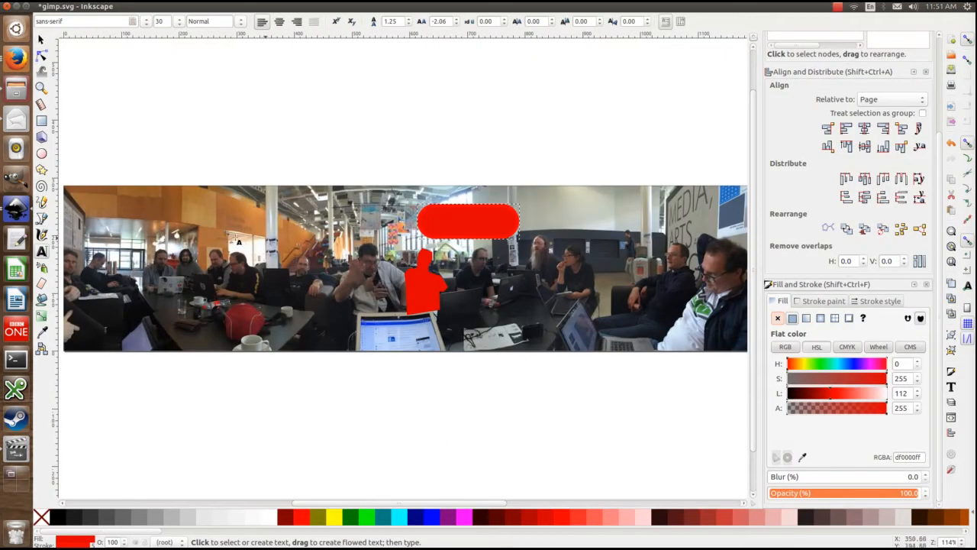
# Step: Add the name 'Ville' in large white text on the rectangle and recolour it slate blue
pyautogui.click(41, 186)
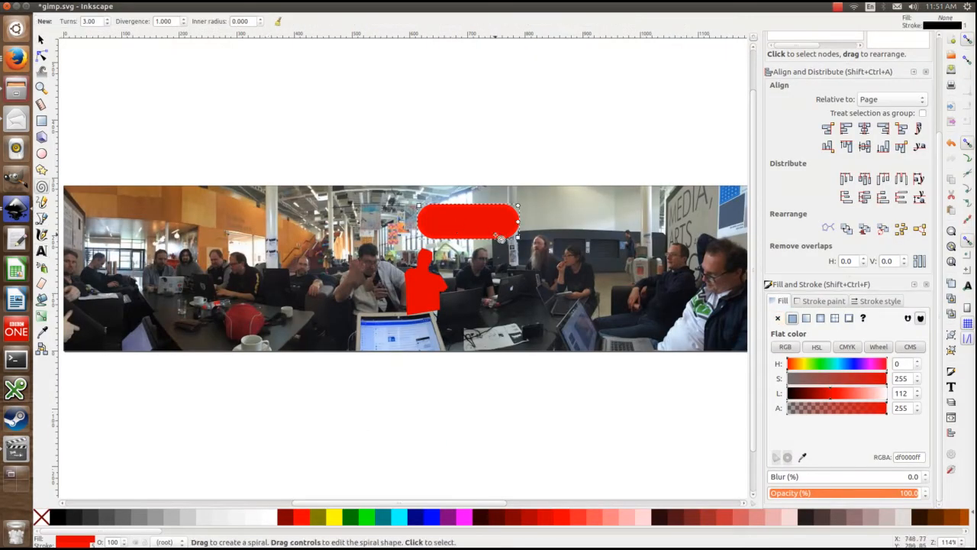
pyautogui.click(41, 251)
pyautogui.write('Ville')
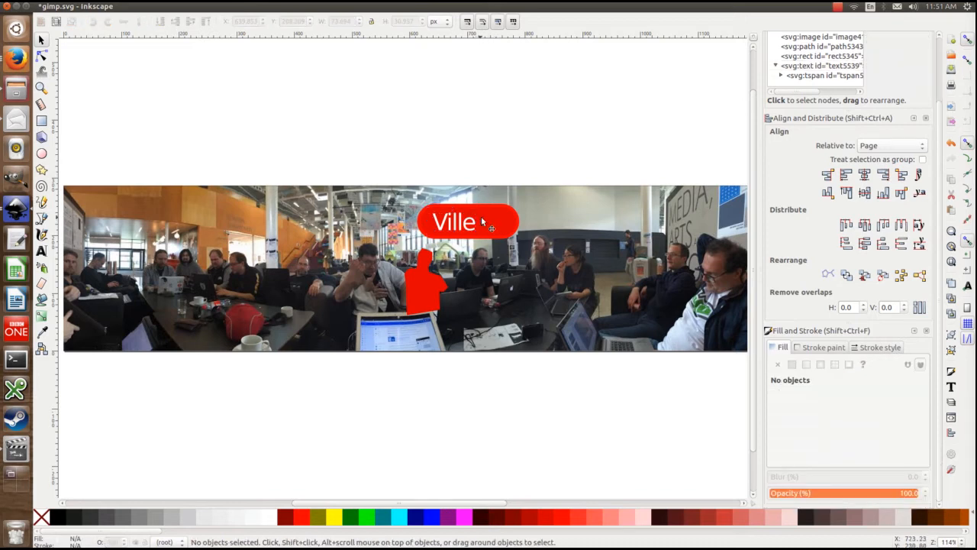
pyautogui.click(467, 221)
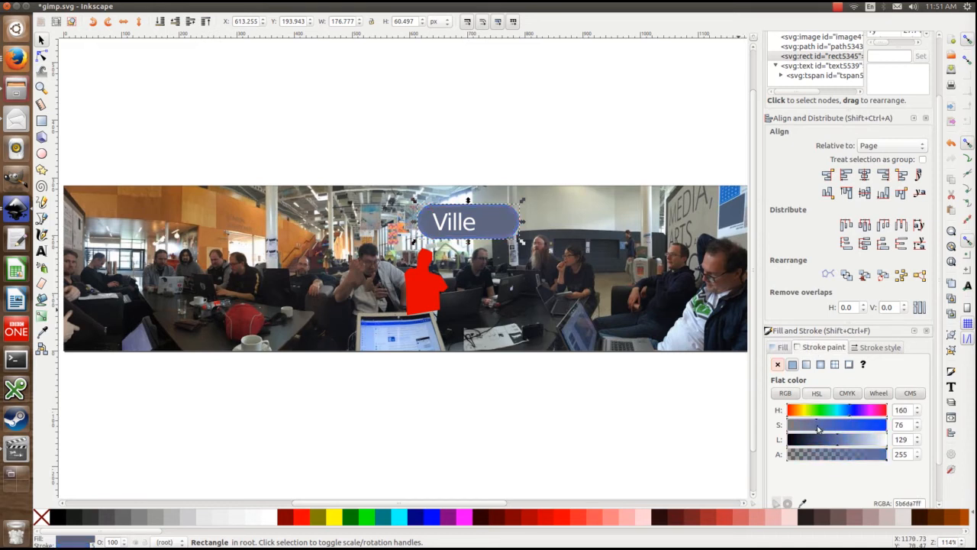
# Step: Add a smaller 'Gimp' caption beside the name and review the label
pyautogui.click(382, 420)
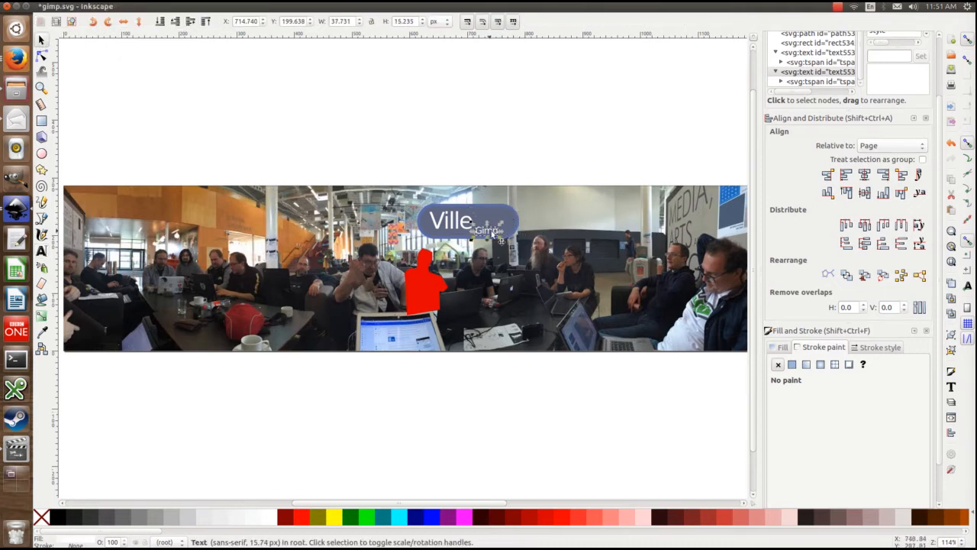
pyautogui.click(467, 221)
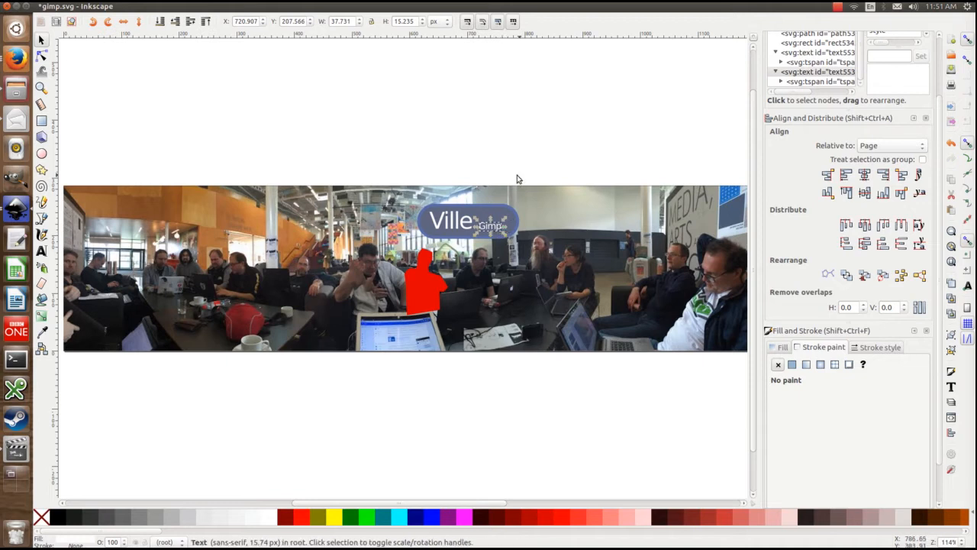
pyautogui.click(425, 195)
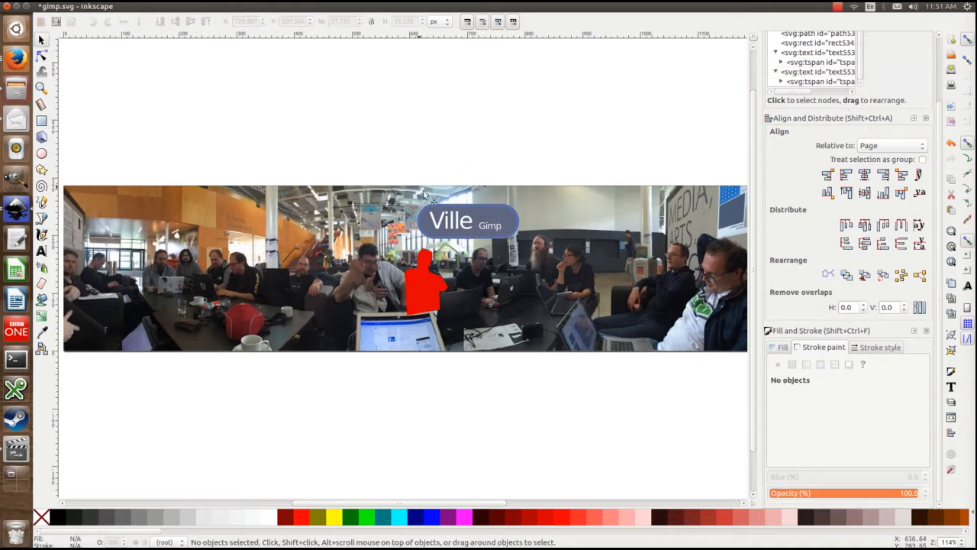
pyautogui.click(451, 220)
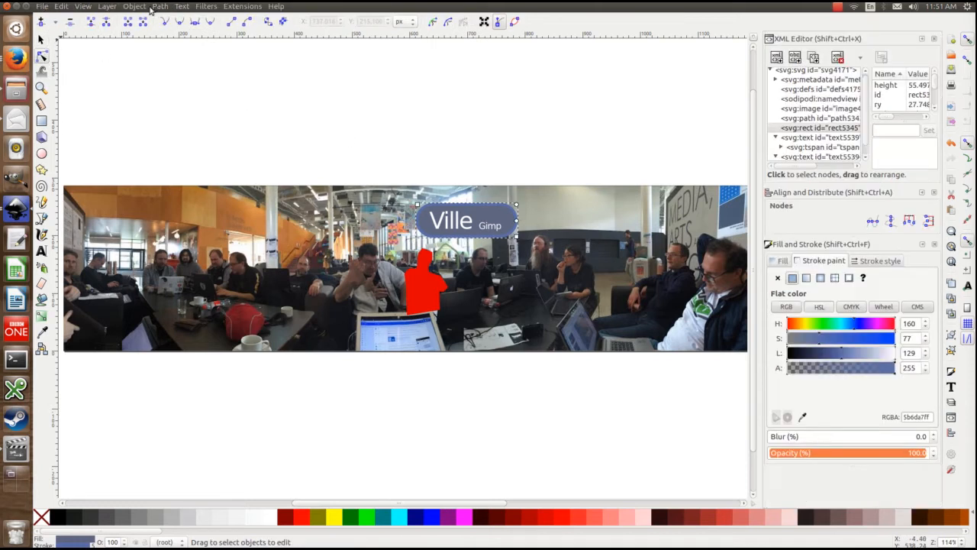
# Step: Convert the label rectangle to a path and adjust its nodes over the person
pyautogui.click(159, 6)
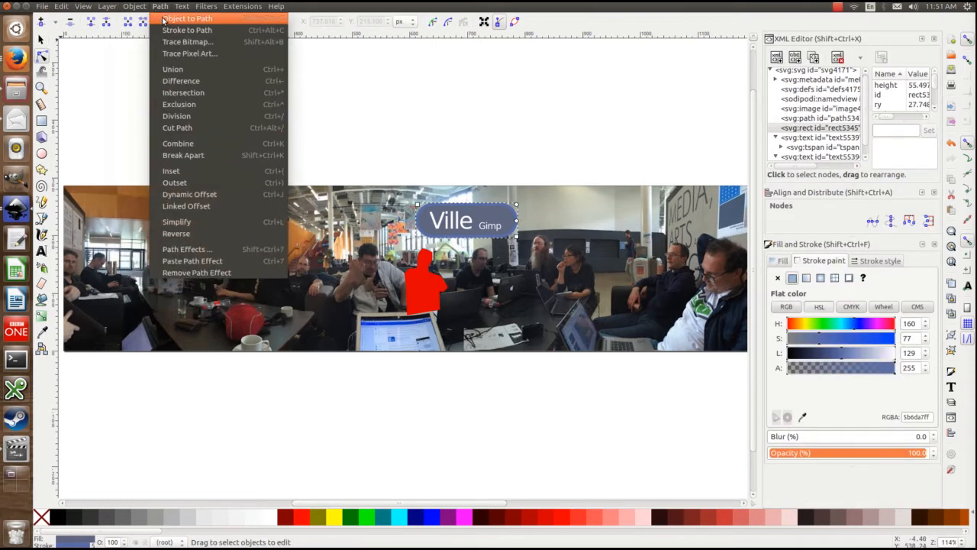
pyautogui.click(188, 19)
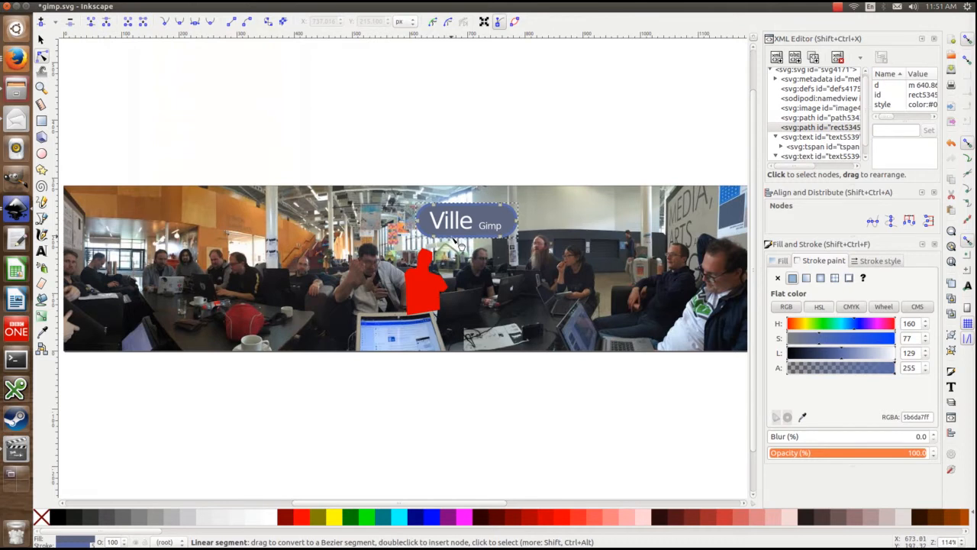
pyautogui.click(455, 241)
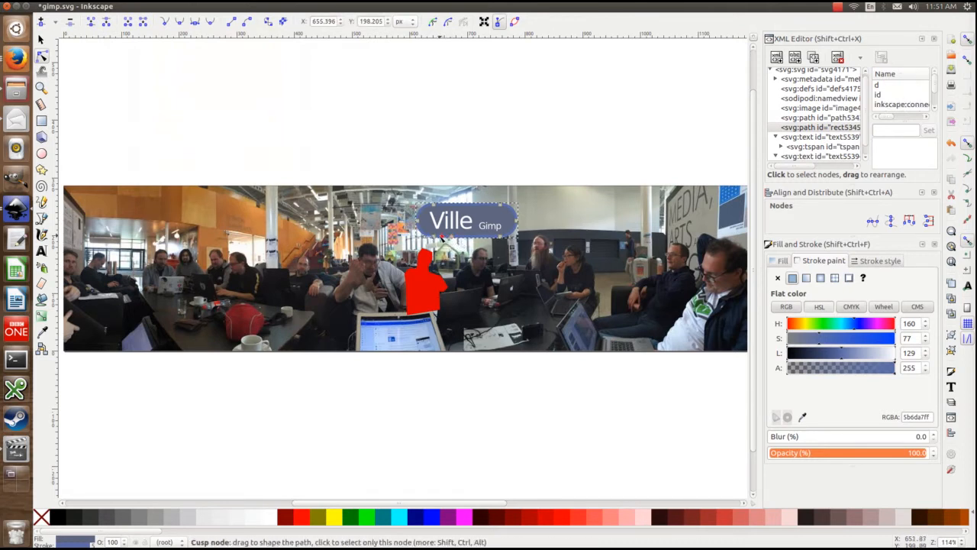
pyautogui.click(440, 238)
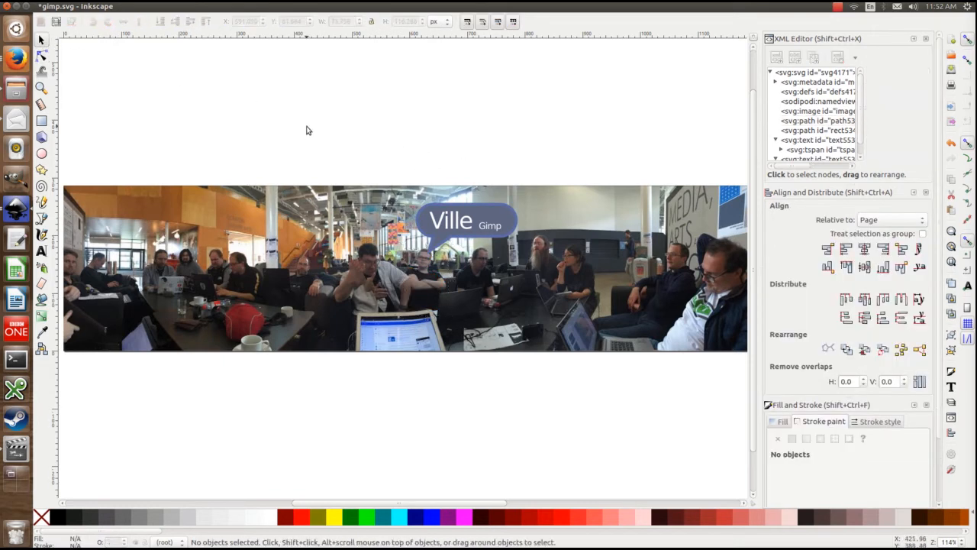
pyautogui.moveTo(473, 158)
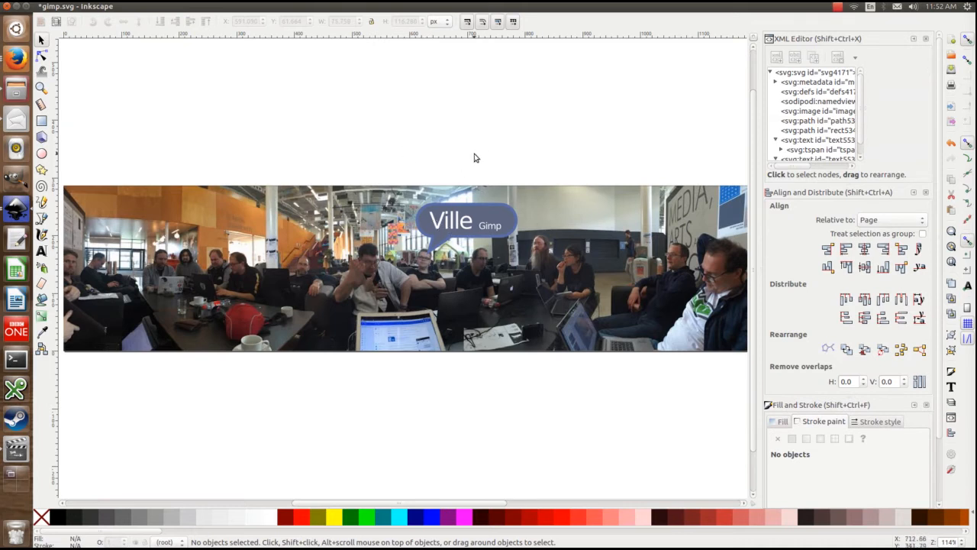
pyautogui.moveTo(360, 137)
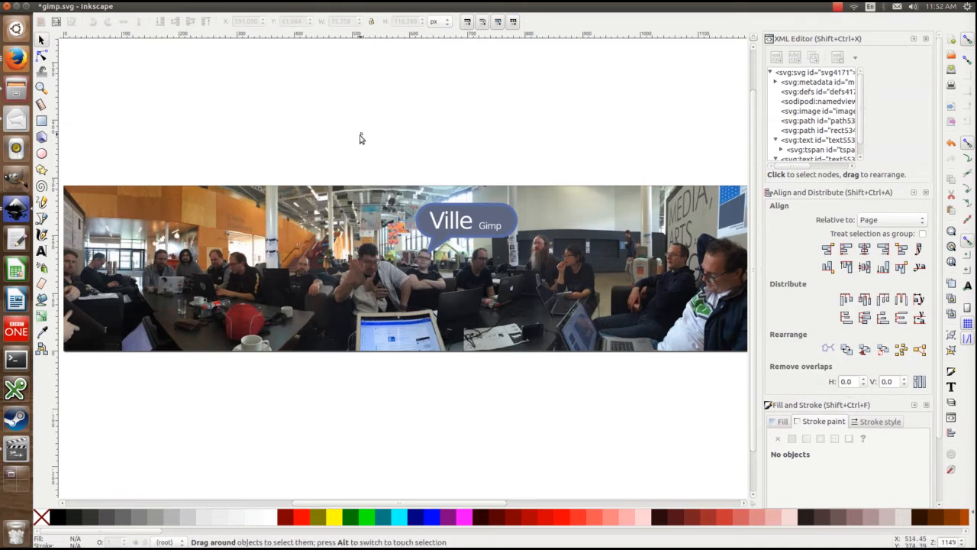
# Step: Give the Ville label group a class attribute 'webhover' in the XML Editor and start Save As
pyautogui.click(450, 219)
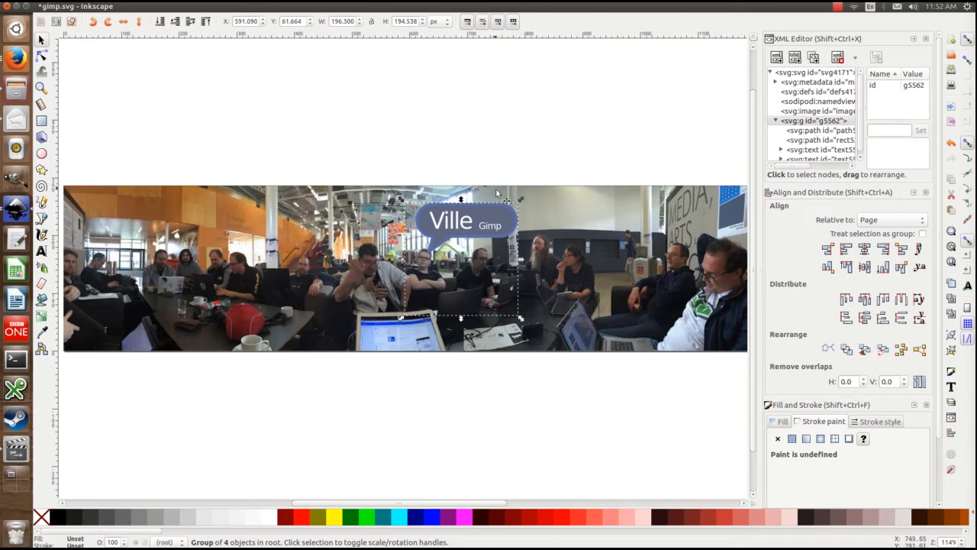
pyautogui.moveTo(861, 189)
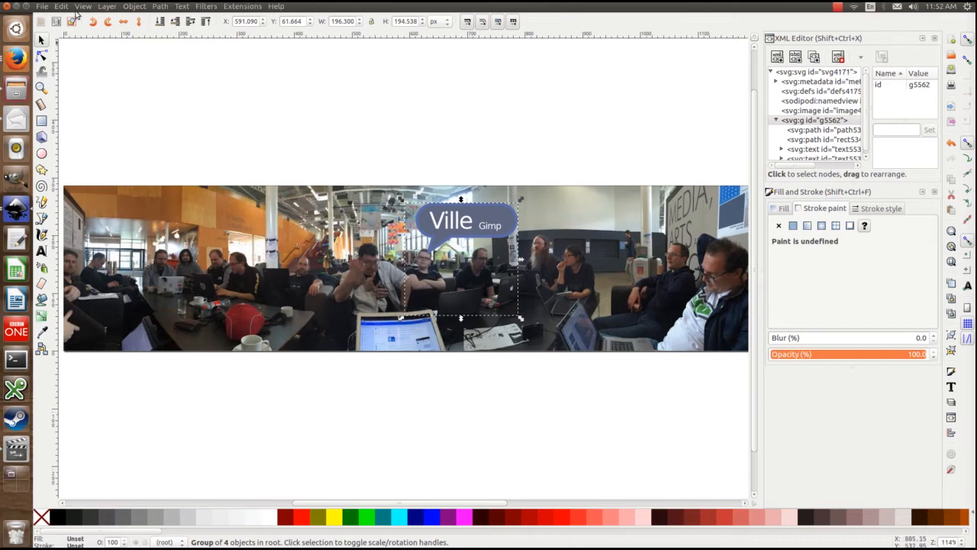
pyautogui.click(61, 7)
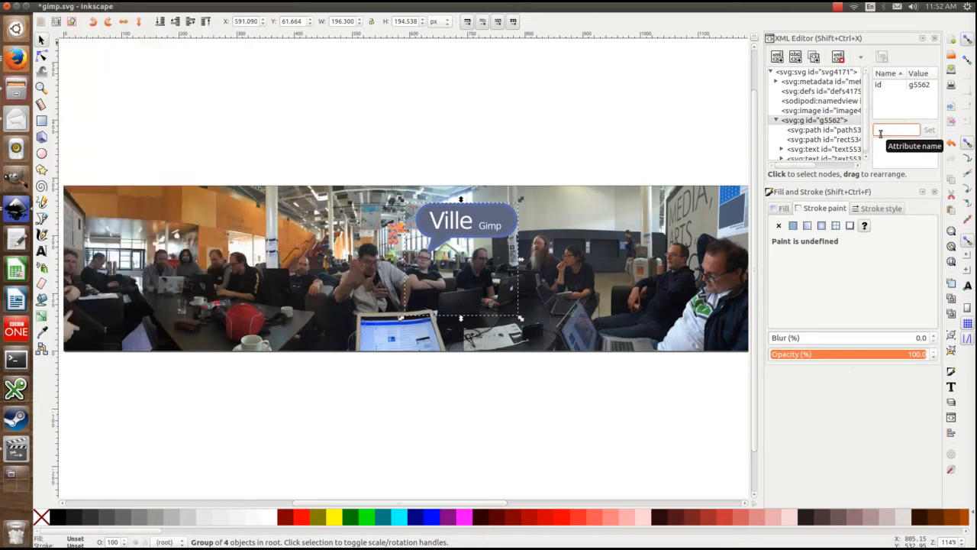
pyautogui.write('class')
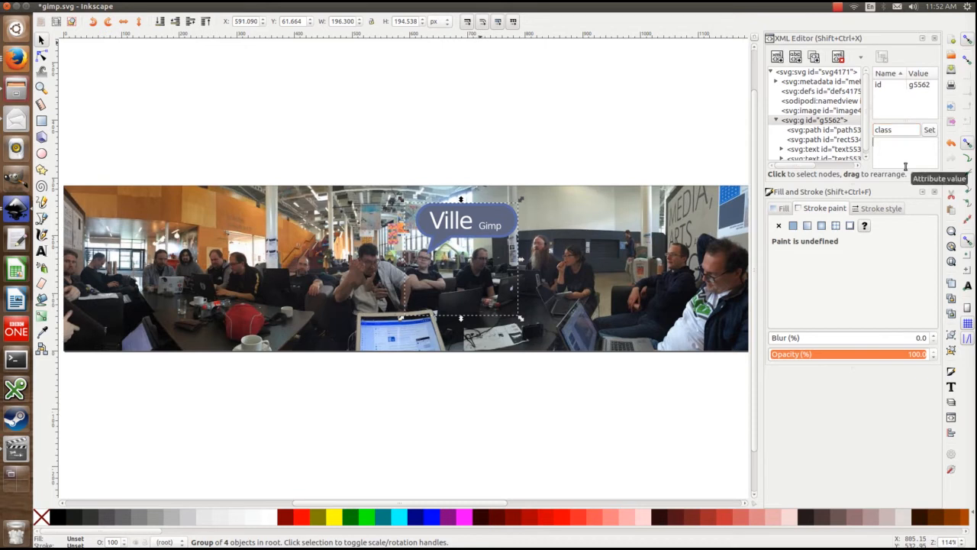
pyautogui.write('w')
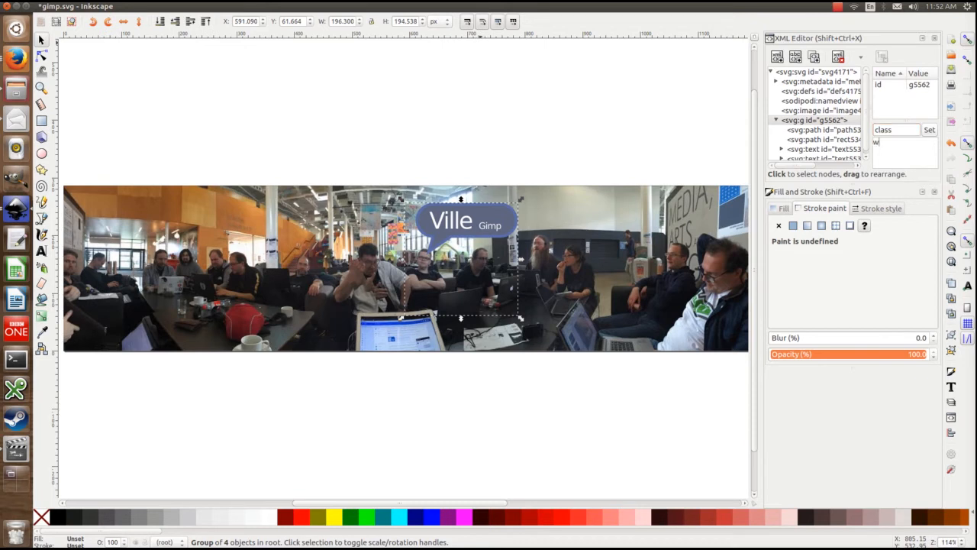
pyautogui.write('ebhover')
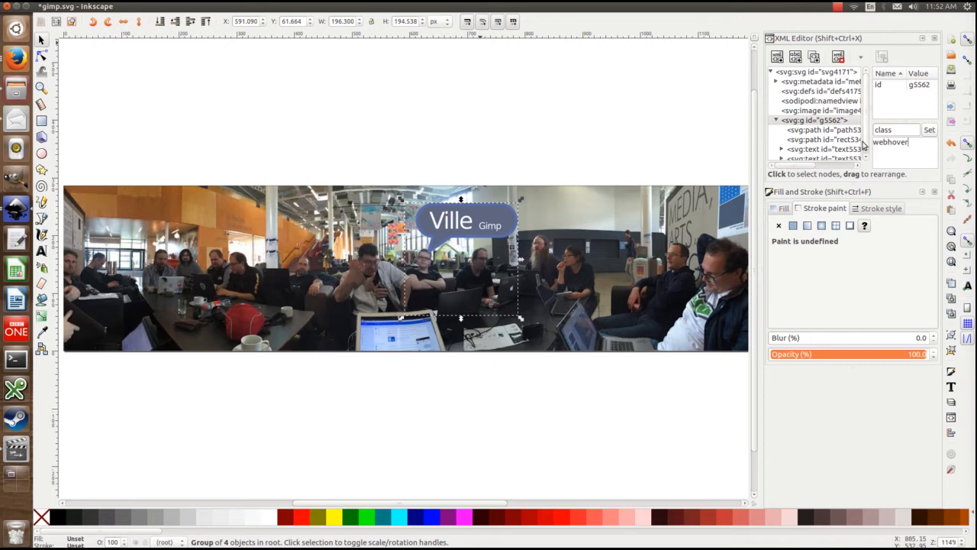
pyautogui.press('ctrl+shift+s')
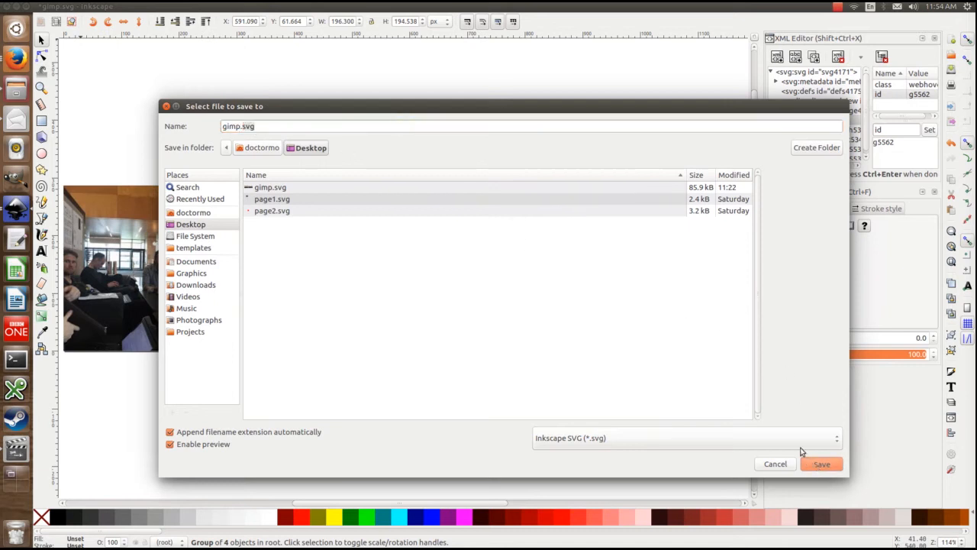
# Step: Save the drawing as gimp_team.svg with the photo confirmed embedded, then return to the browser
pyautogui.click(822, 465)
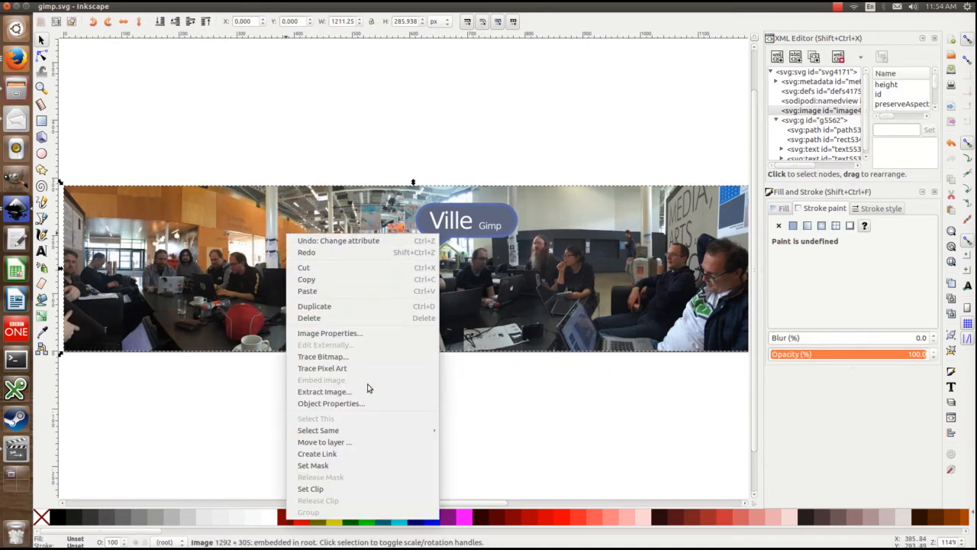
pyautogui.moveTo(322, 368)
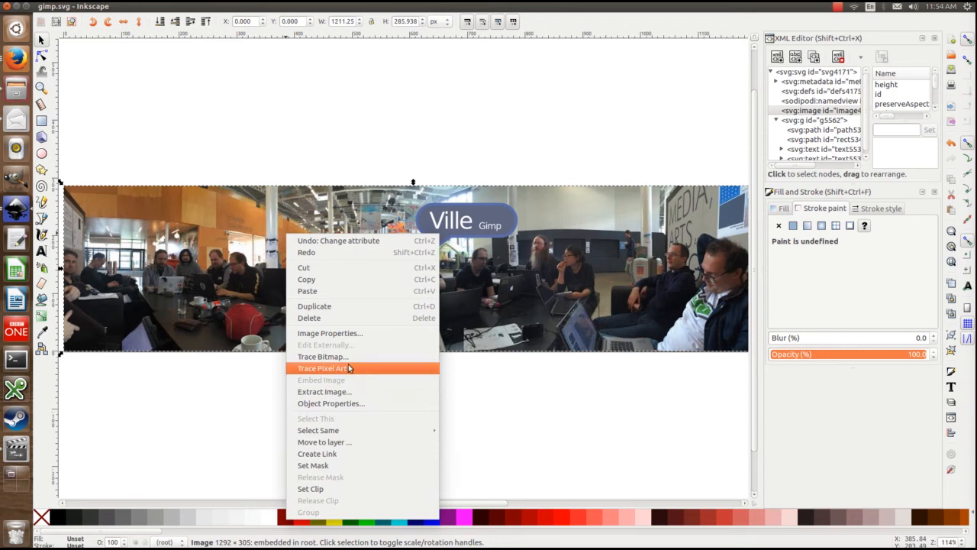
pyautogui.click(330, 403)
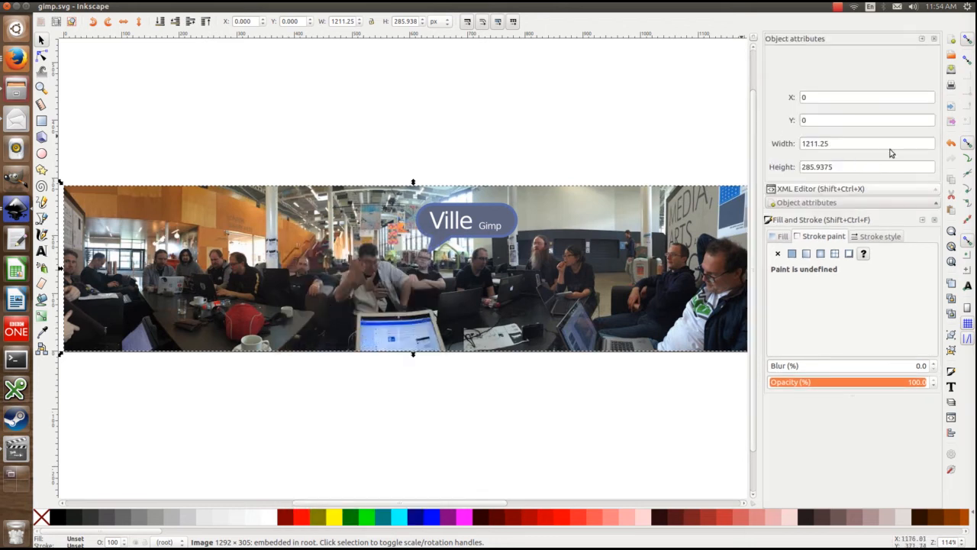
pyautogui.click(822, 189)
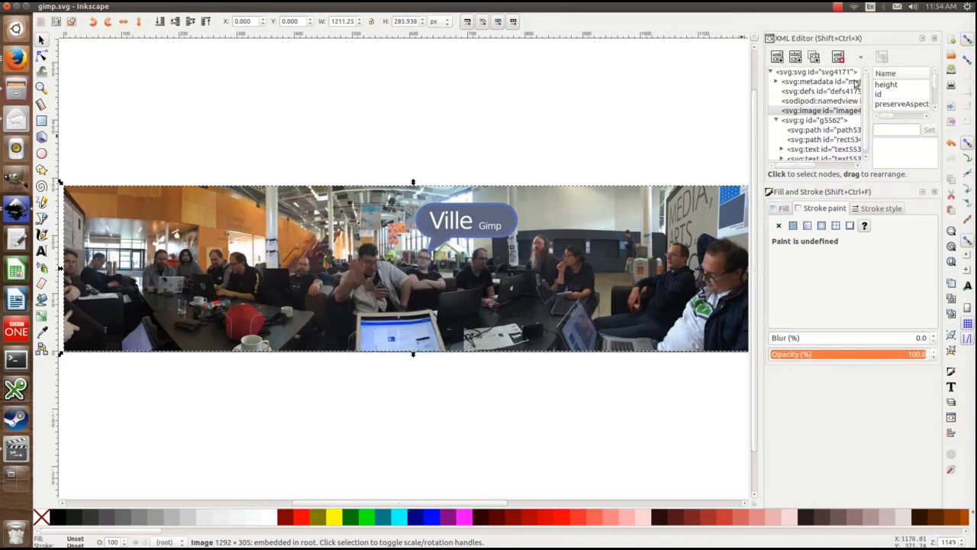
pyautogui.click(328, 128)
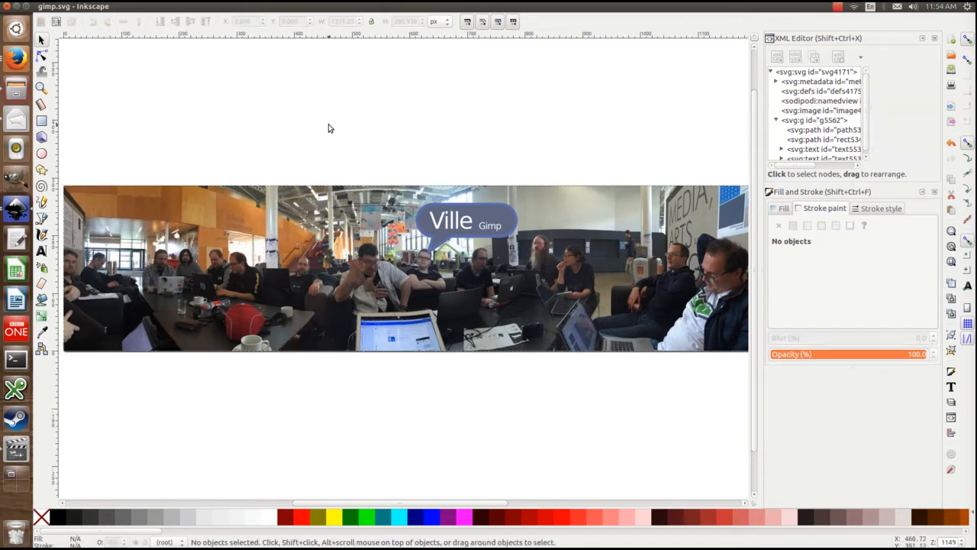
pyautogui.moveTo(39, 19)
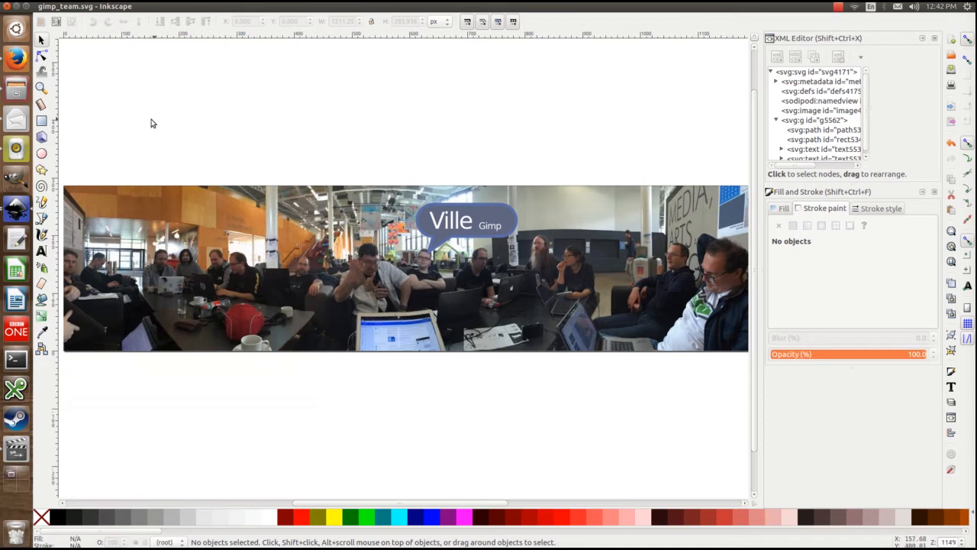
pyautogui.moveTo(15, 58)
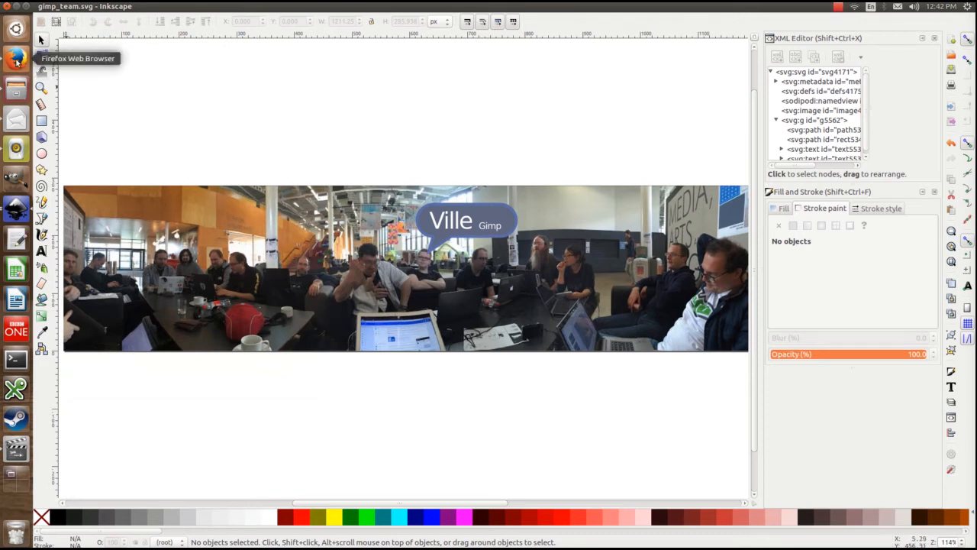
pyautogui.click(15, 58)
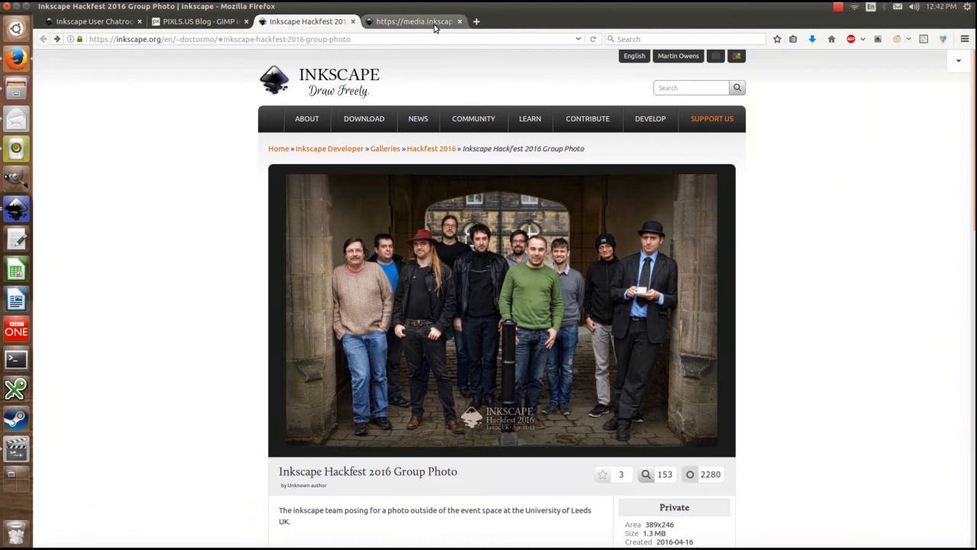
# Step: Review the site's resource.css webhover rules, then start Upload Art or Resource from the user menu
pyautogui.click(414, 21)
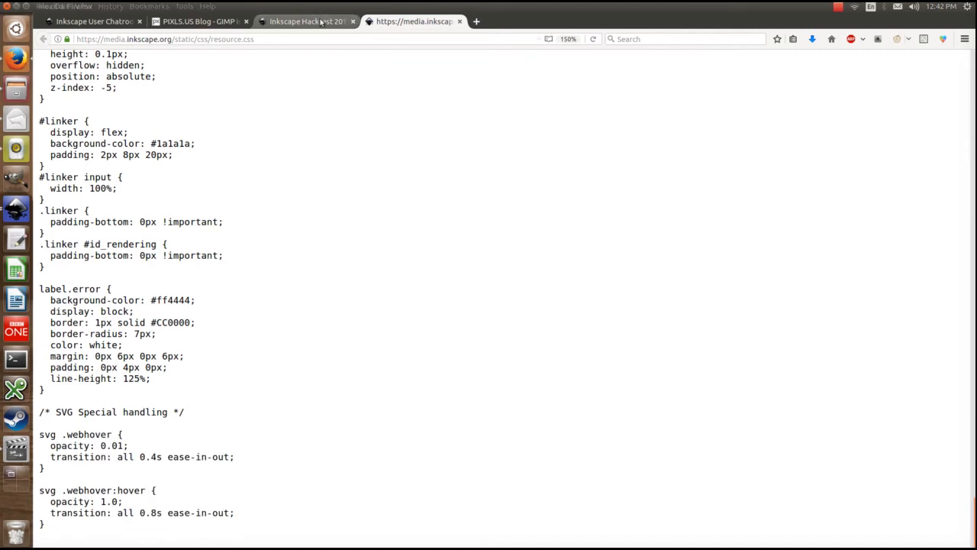
pyautogui.click(306, 21)
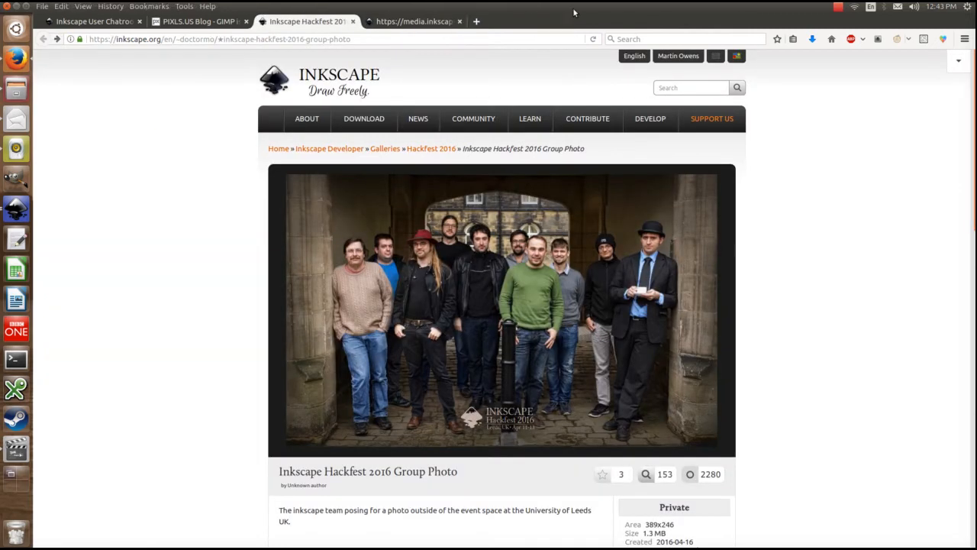
pyautogui.click(678, 55)
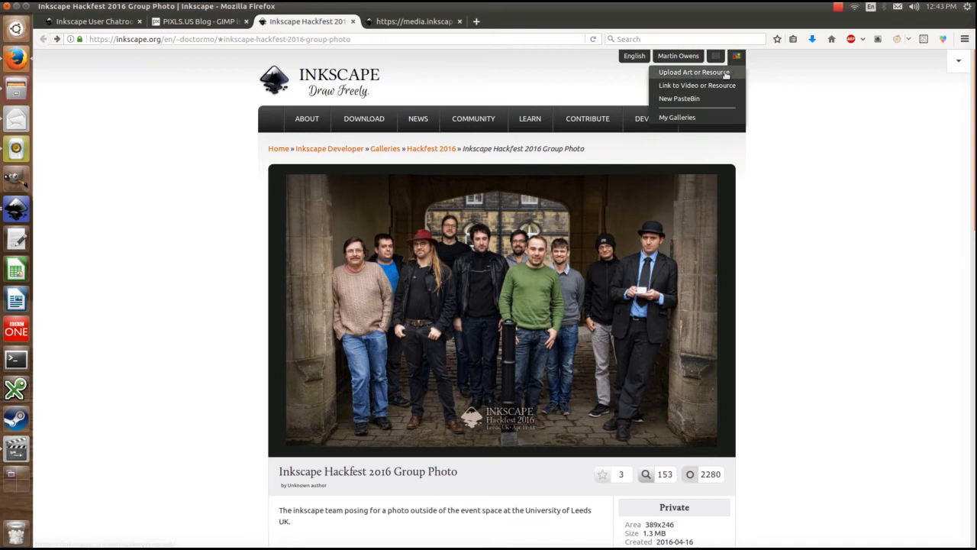
pyautogui.click(693, 72)
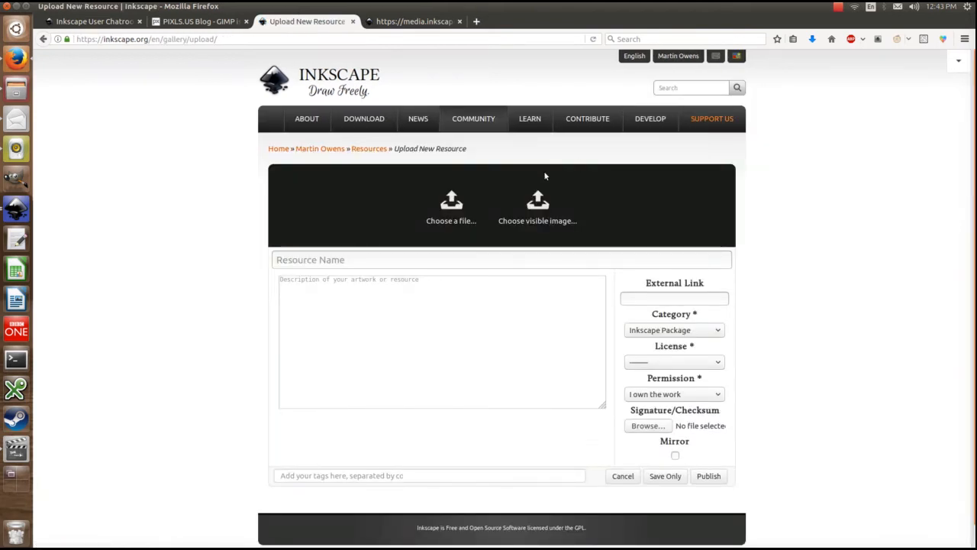
# Step: Choose gimp_team.svg and name the resource 'Gimp team at LGM 2016 (London)'
pyautogui.click(451, 206)
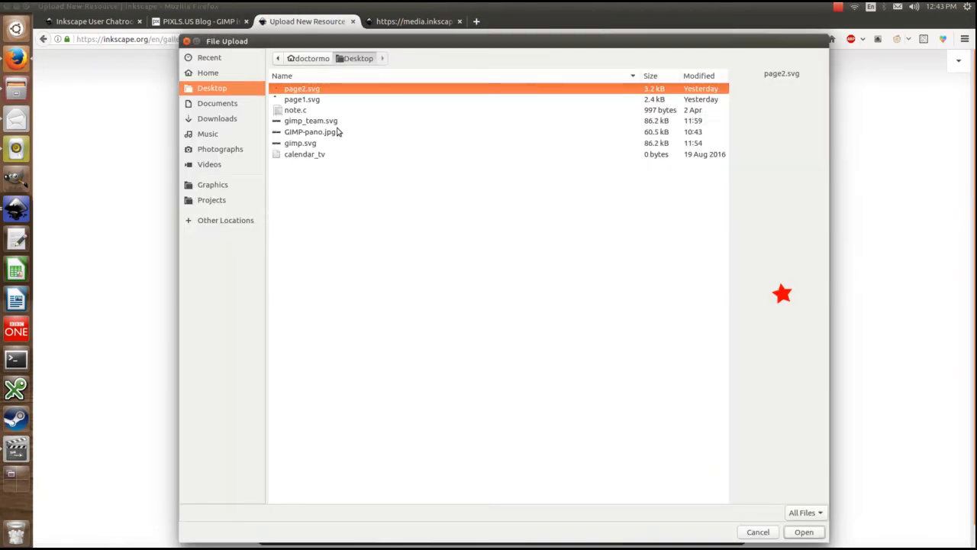
pyautogui.click(803, 531)
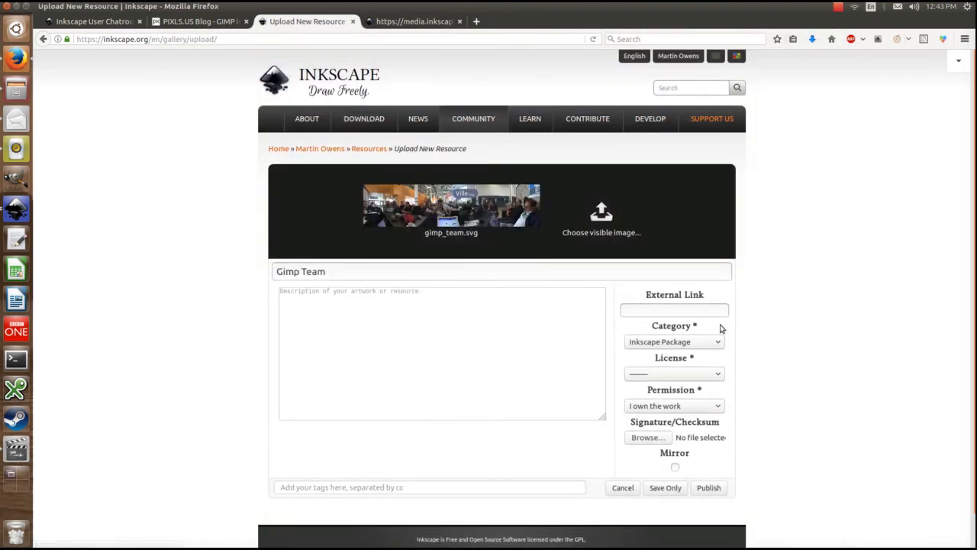
pyautogui.doubleClick(312, 272)
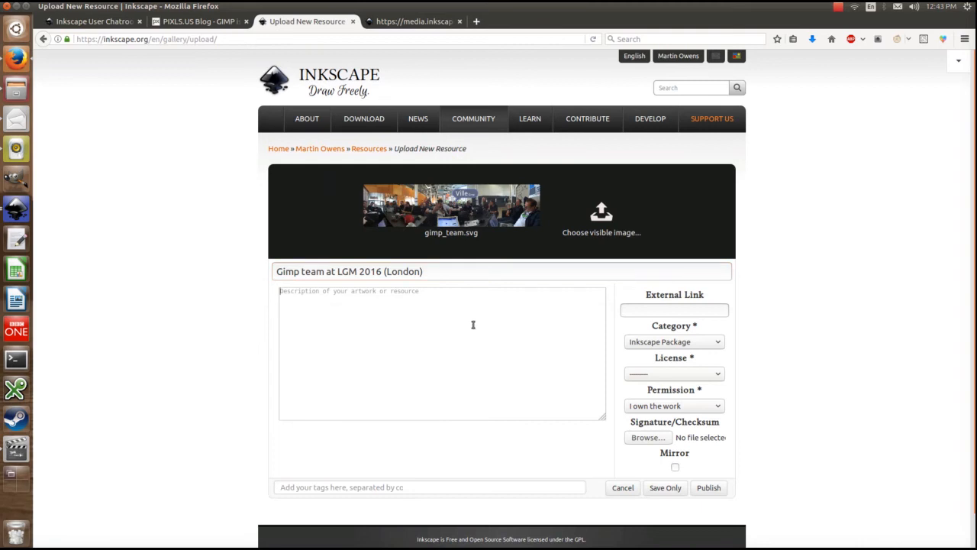
pyautogui.write('Gimp team hanging out at')
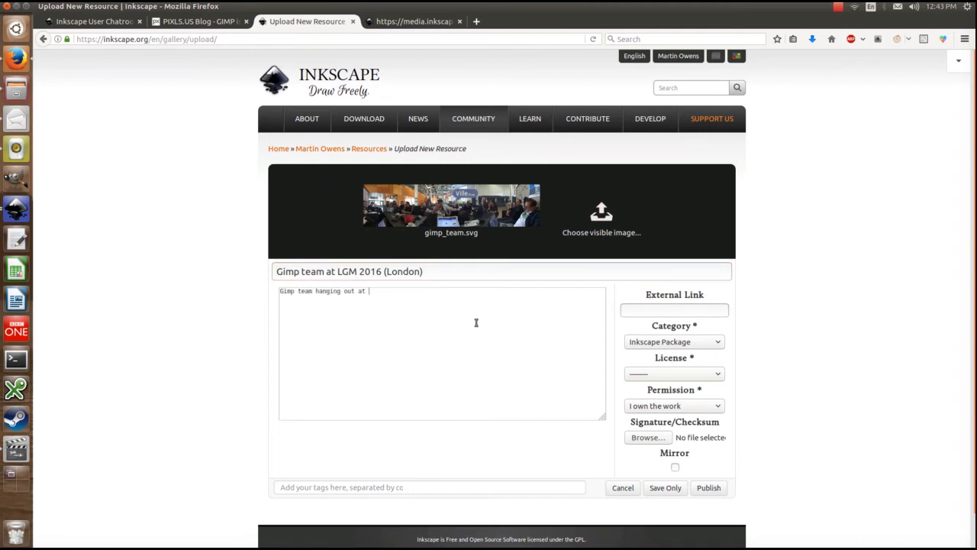
pyautogui.write('LGM 2016 in Lond')
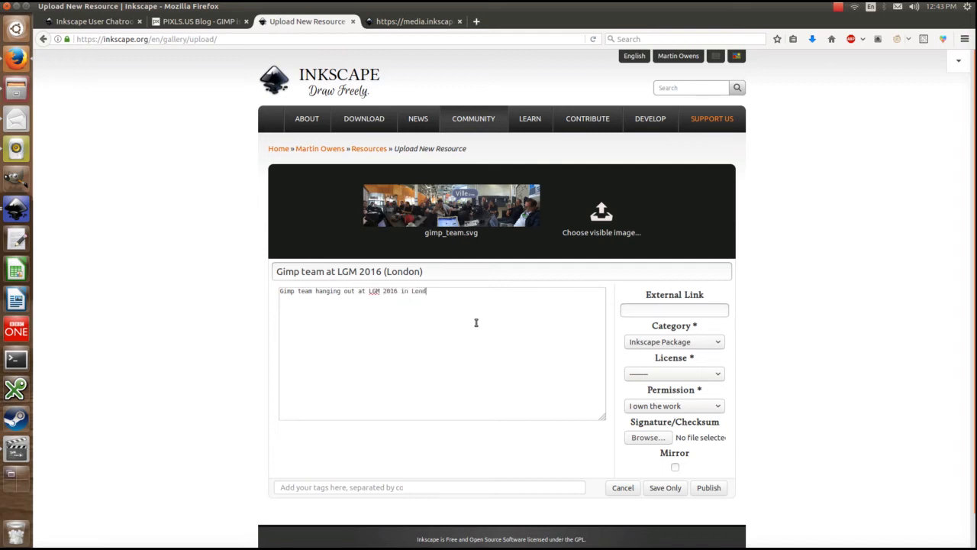
# Step: Set category Photograph, license All Rights Reserved, permission granted, owner Gimp, and publish
pyautogui.click(675, 342)
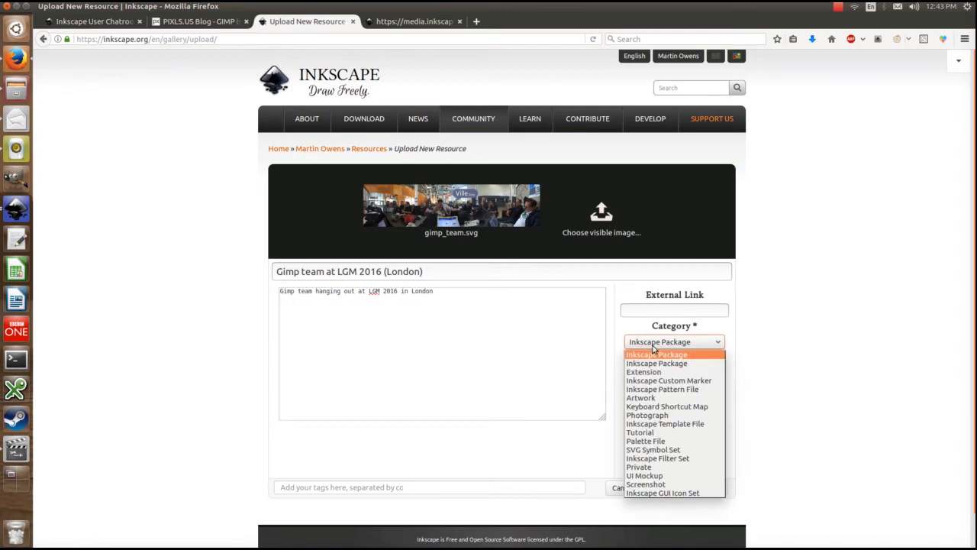
pyautogui.click(648, 415)
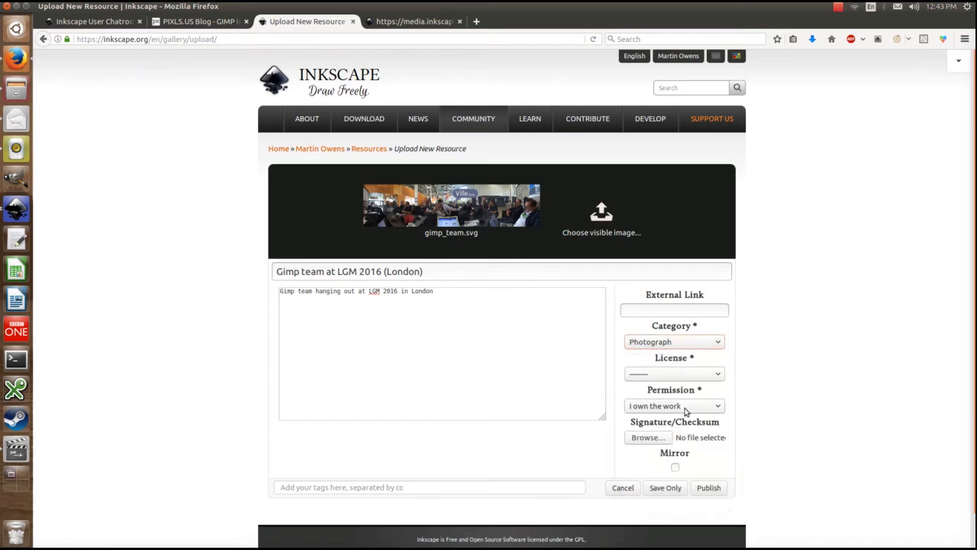
pyautogui.click(675, 372)
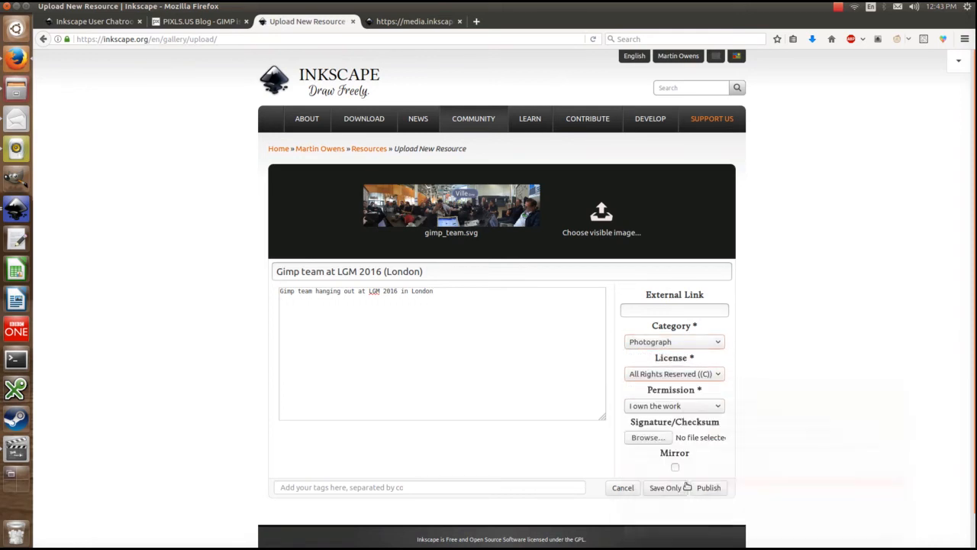
pyautogui.click(675, 406)
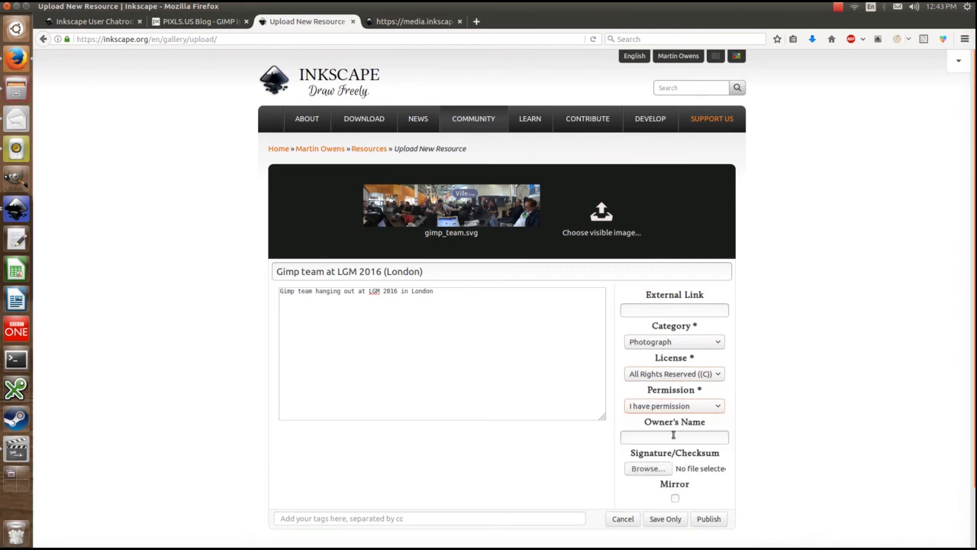
pyautogui.write('Gimp')
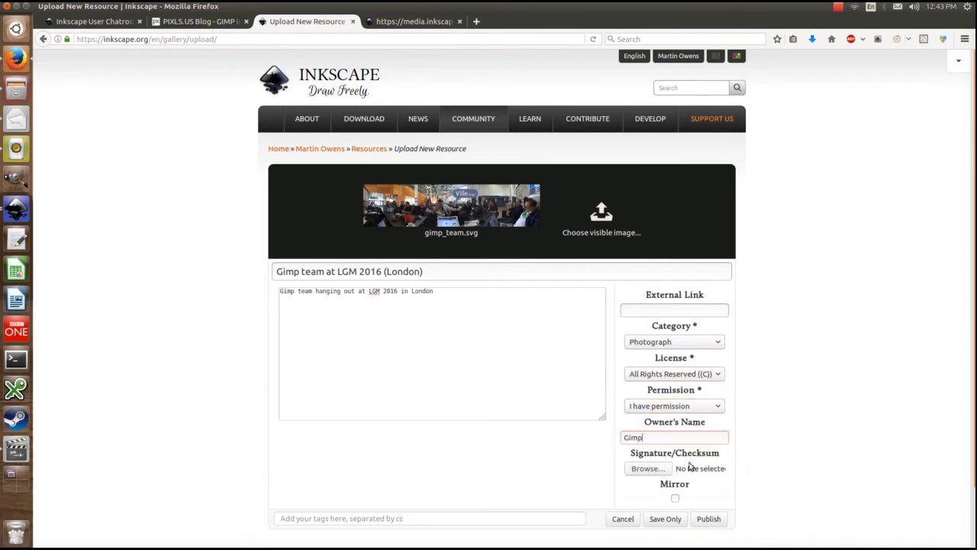
pyautogui.click(709, 520)
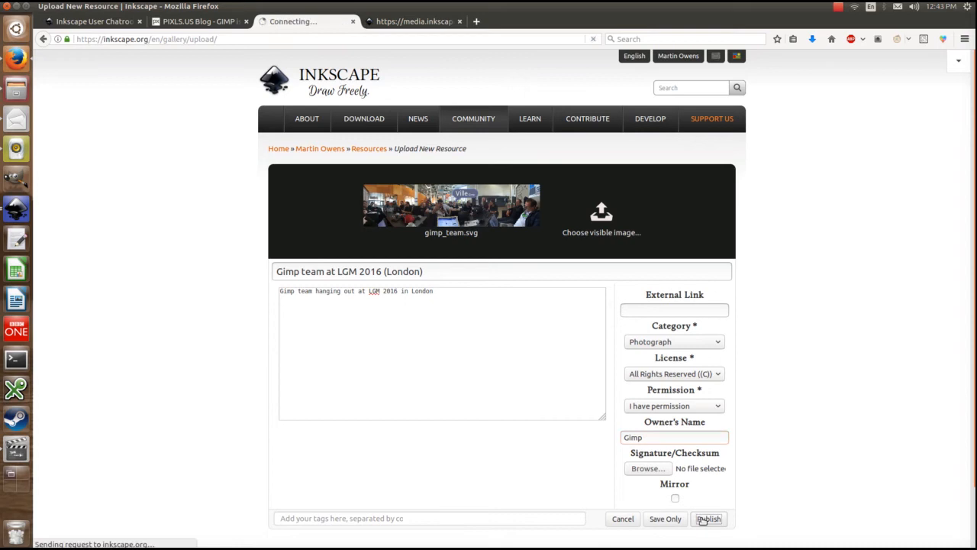
pyautogui.click(708, 519)
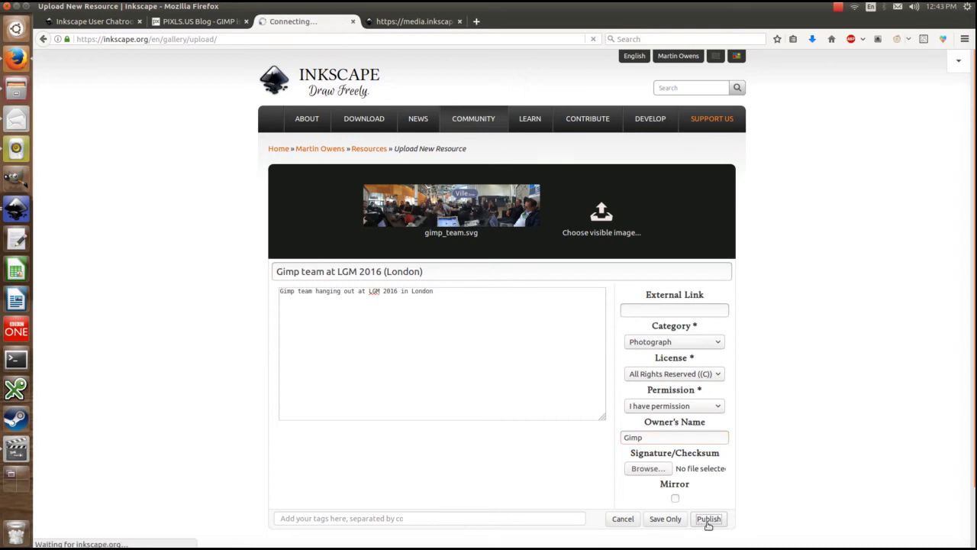
pyautogui.click(708, 519)
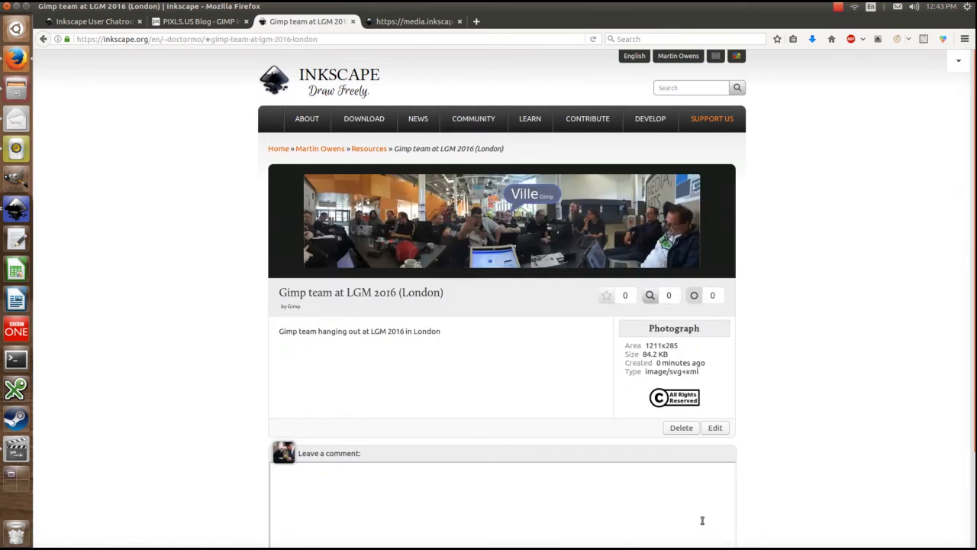
pyautogui.moveTo(503, 245)
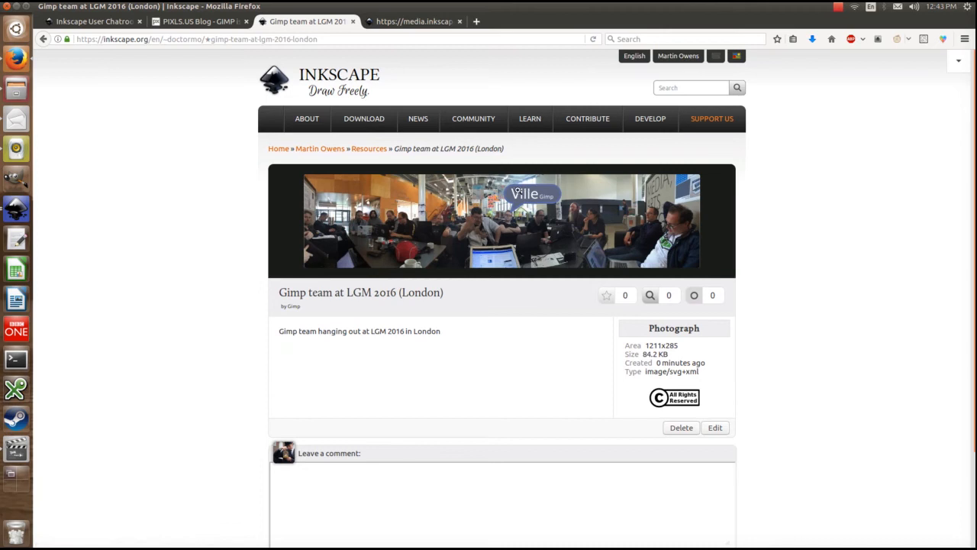
pyautogui.moveTo(226, 63)
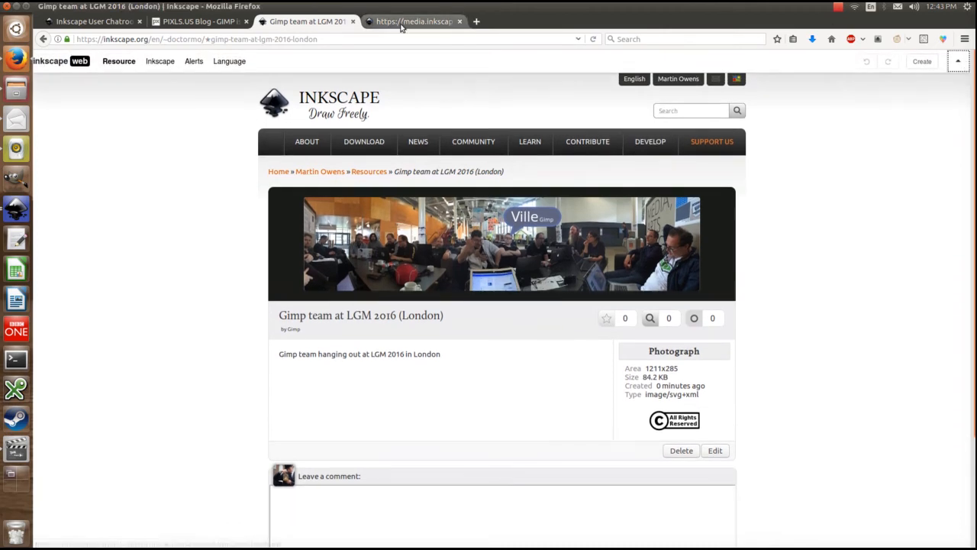
# Step: Reveal the Resource admin menu with Edit Resource on the published page
pyautogui.click(119, 61)
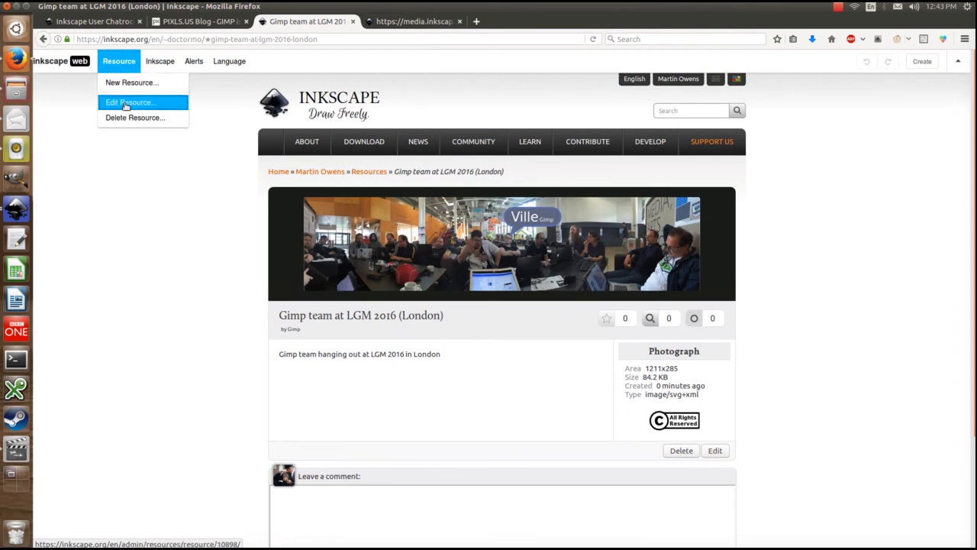
# Step: In Edit Resource, tick Embed for the Gimp team resource and save the change
pyautogui.click(132, 102)
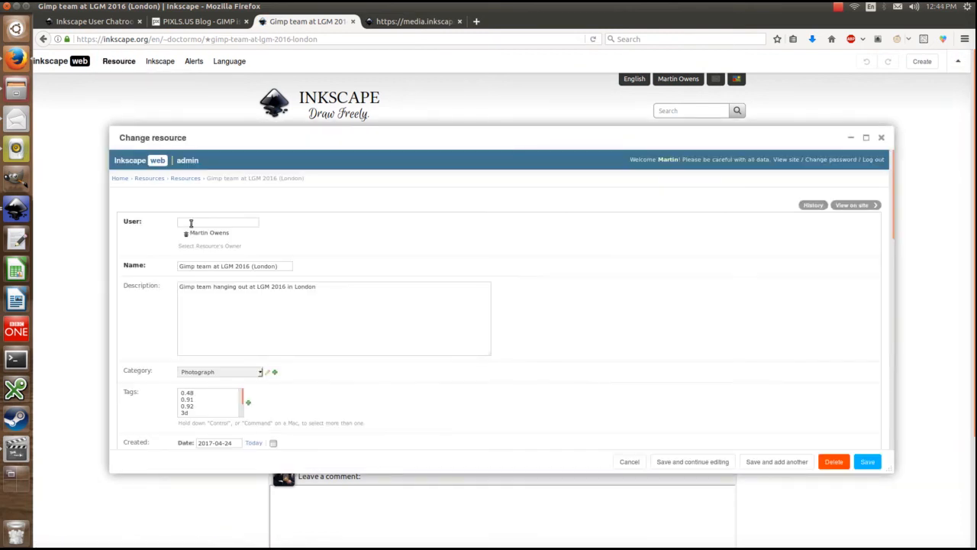
pyautogui.scroll(-3)
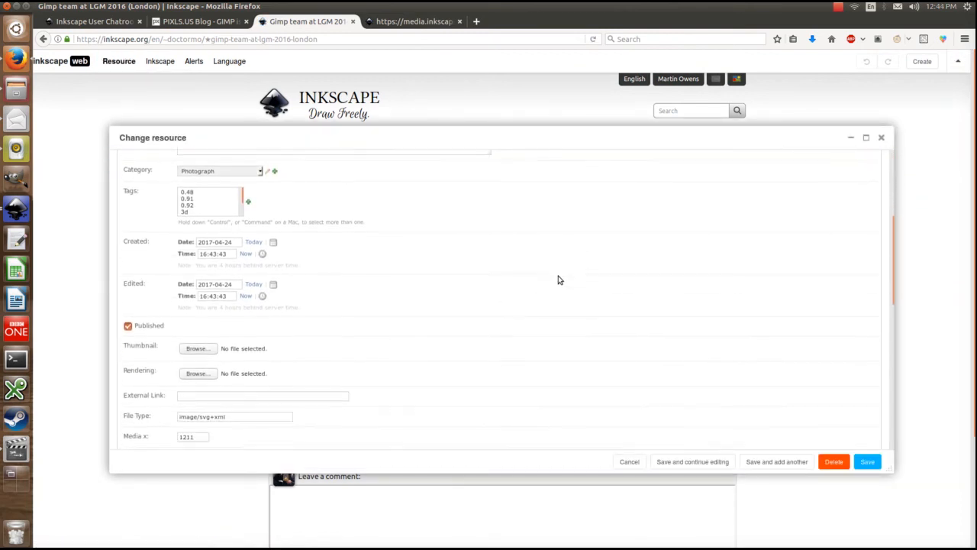
pyautogui.scroll(-3)
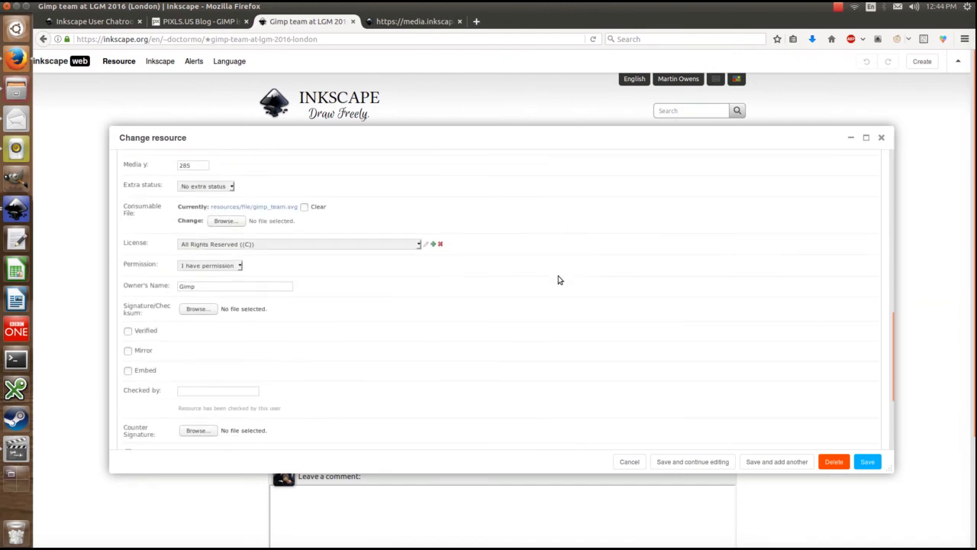
pyautogui.click(128, 372)
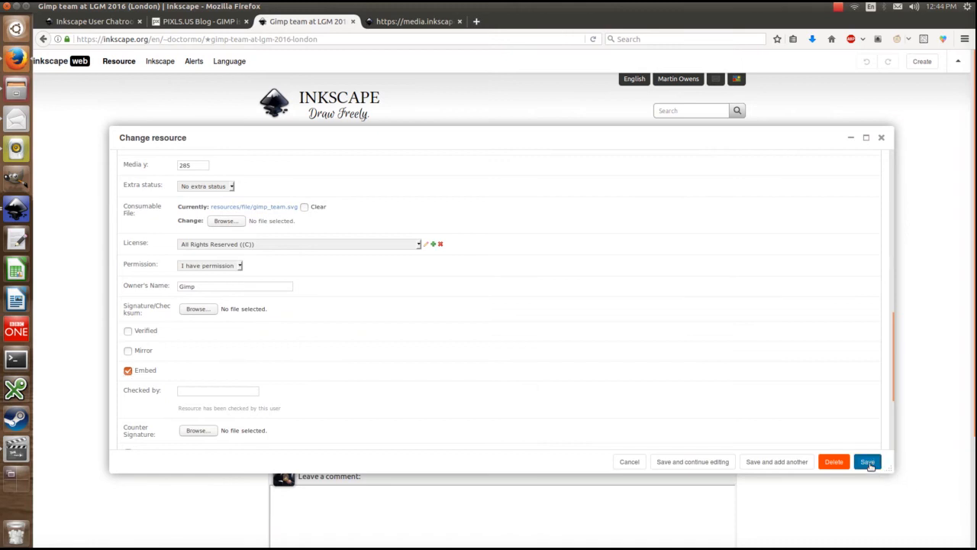
pyautogui.click(868, 462)
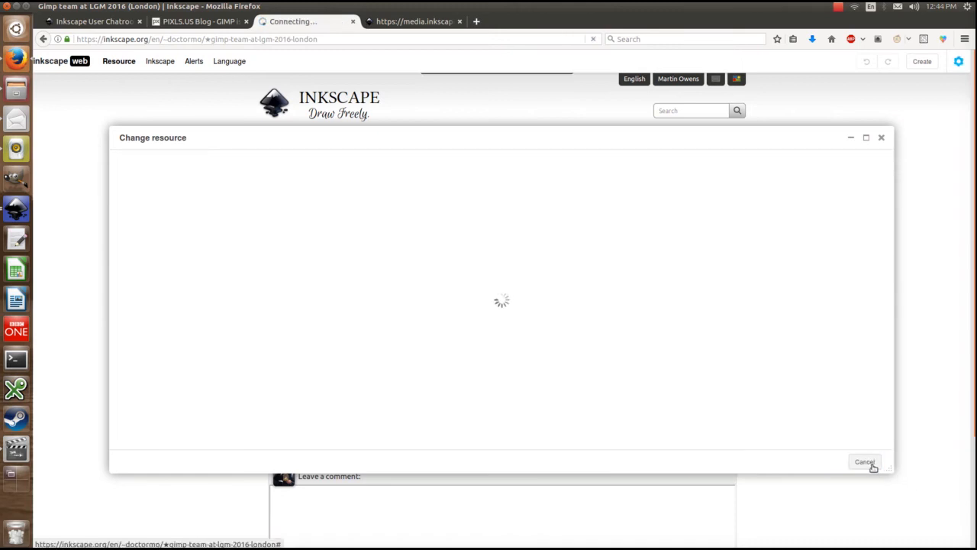
pyautogui.click(865, 461)
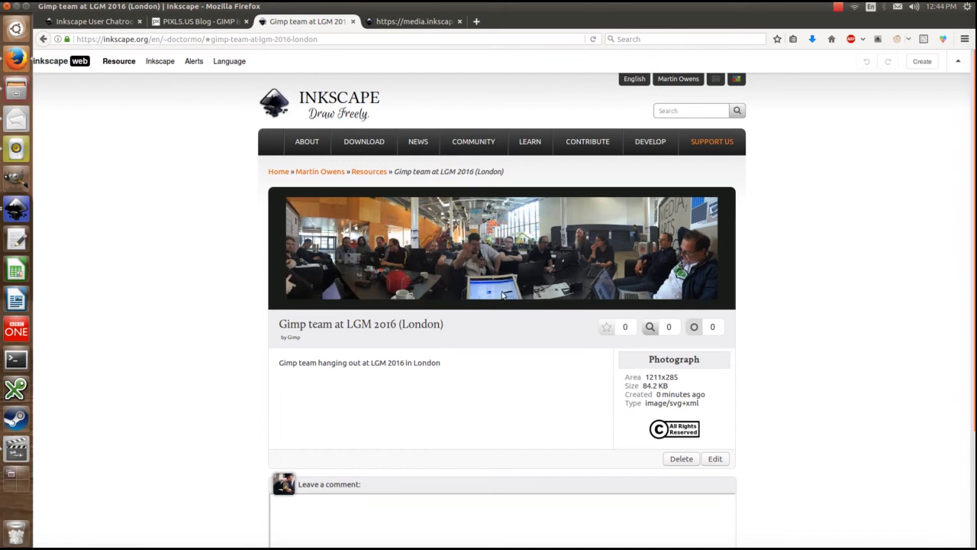
pyautogui.moveTo(512, 252)
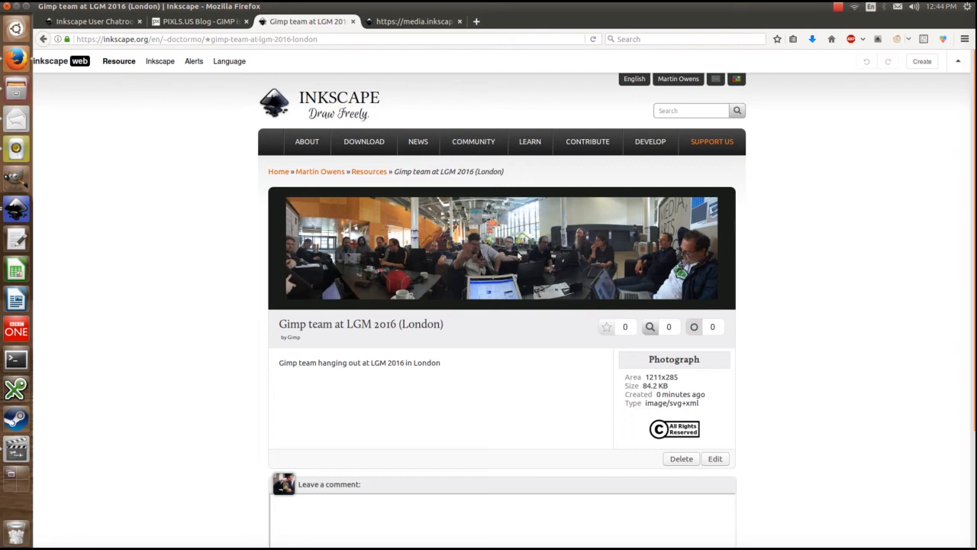
pyautogui.moveTo(476, 311)
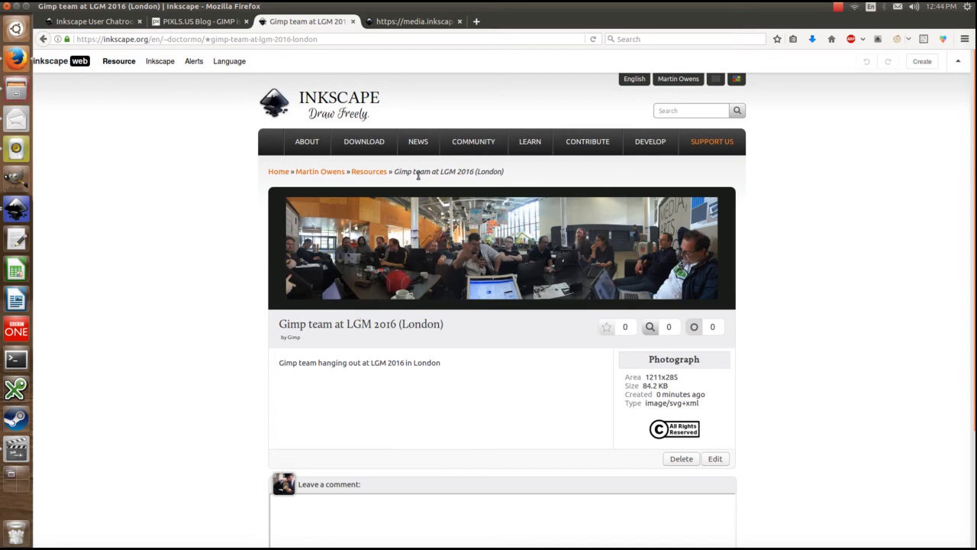
# Step: View the media.inkscape.org resource.css with its svg .webhover opacity-transition rules
pyautogui.click(415, 21)
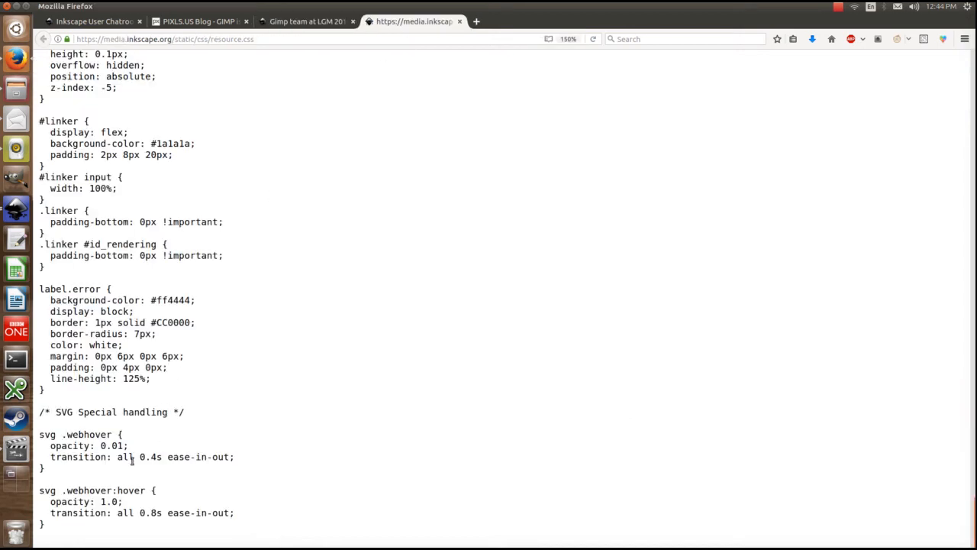
pyautogui.moveTo(40, 434); pyautogui.dragTo(126, 446)
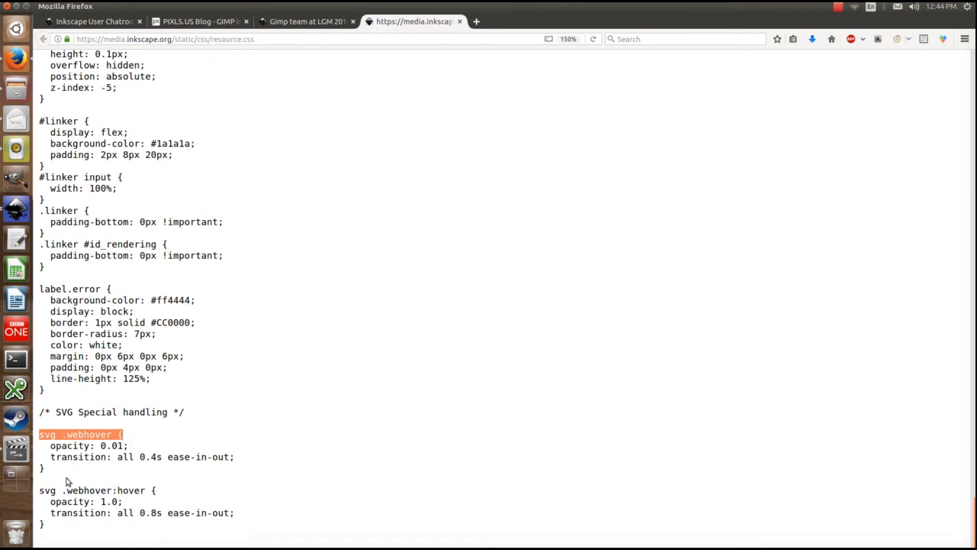
pyautogui.doubleClick(131, 490)
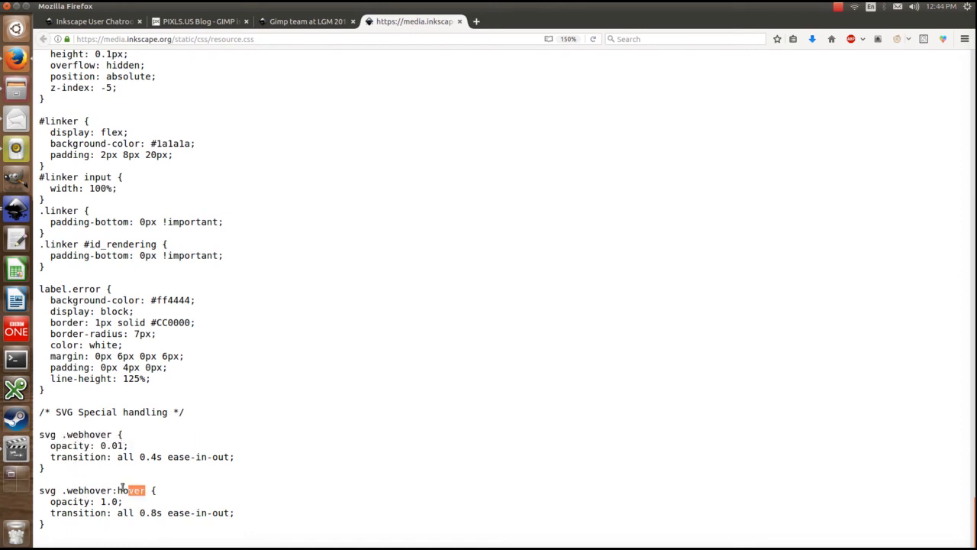
pyautogui.doubleClick(92, 488)
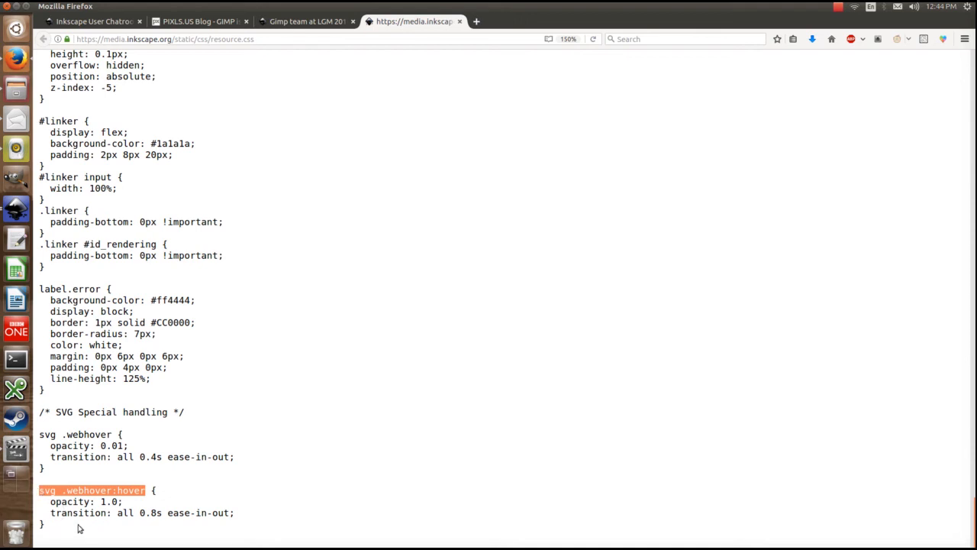
pyautogui.moveTo(17, 449)
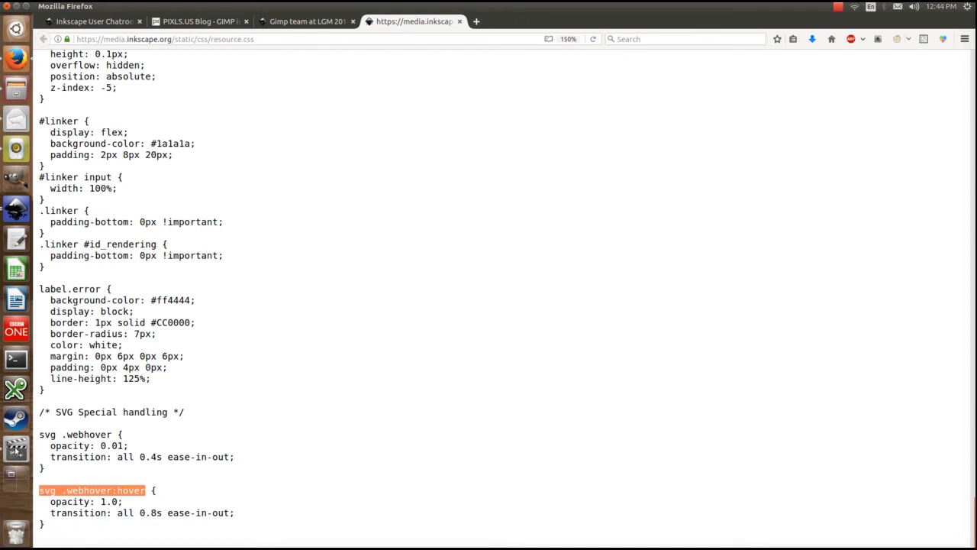